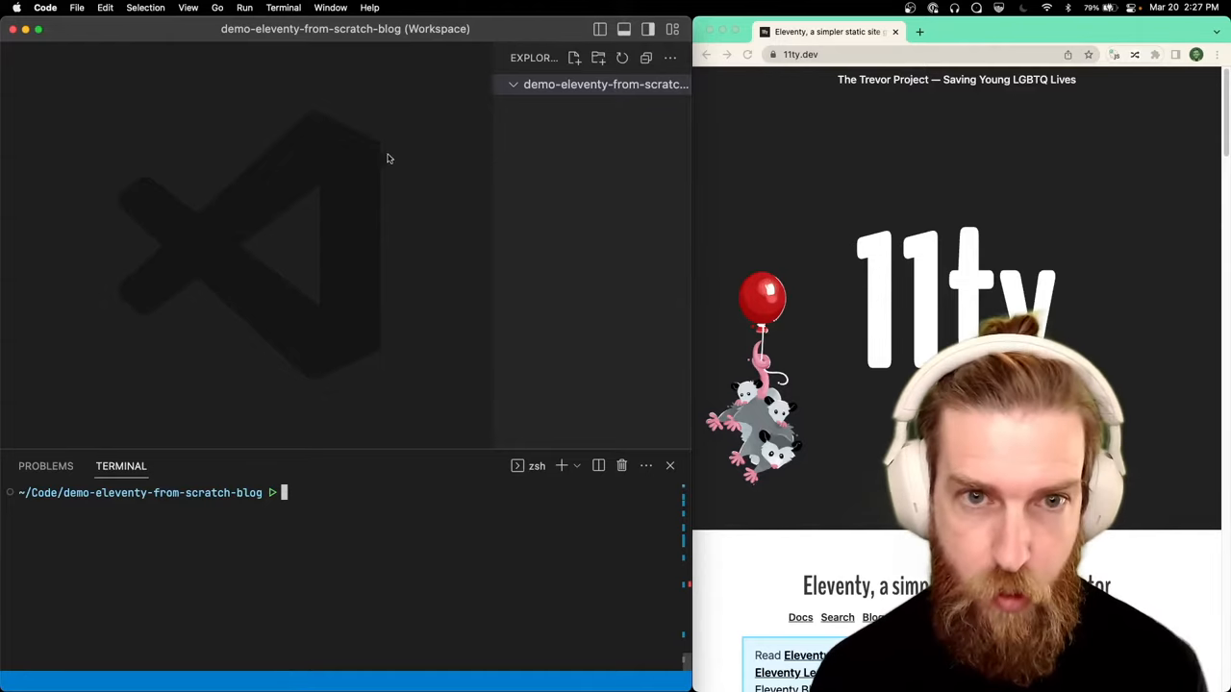
pyautogui.click(575, 58)
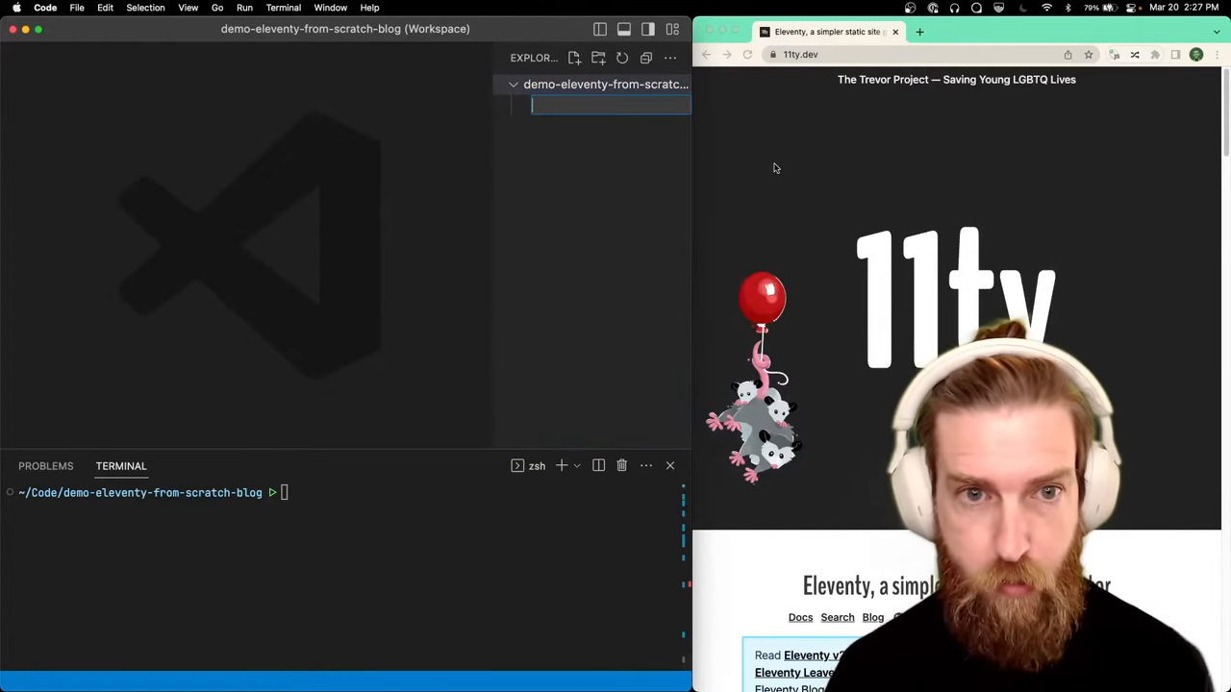
pyautogui.write('index.html')
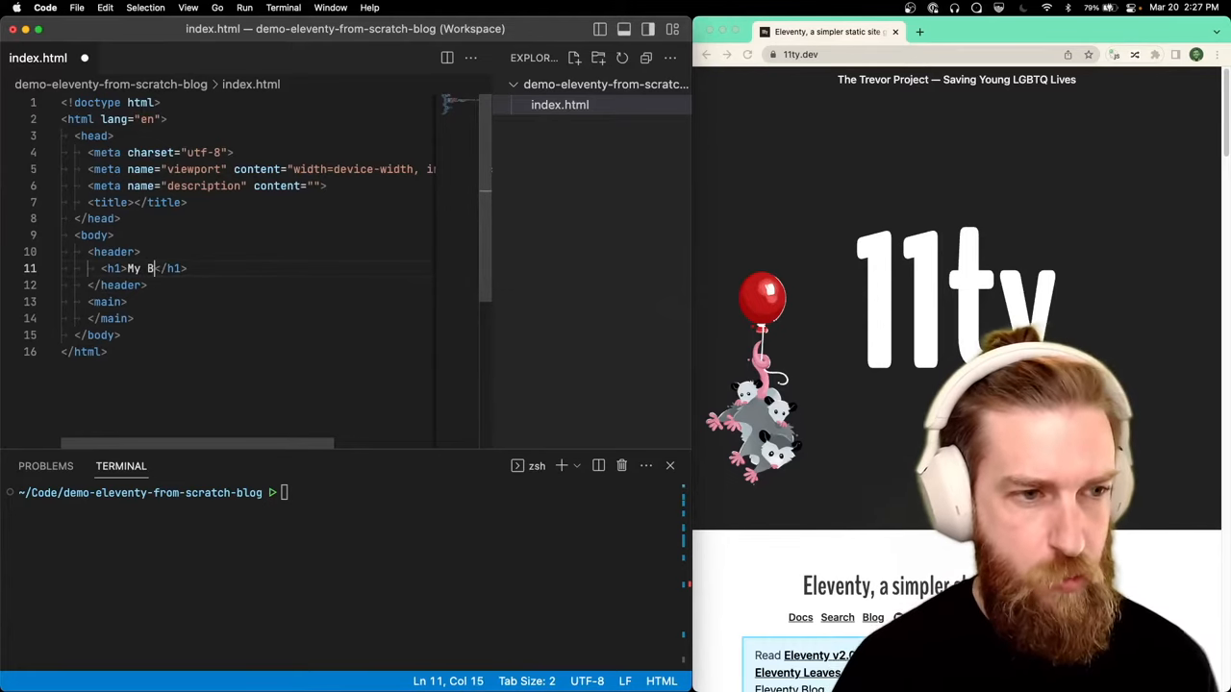
pyautogui.write('log')
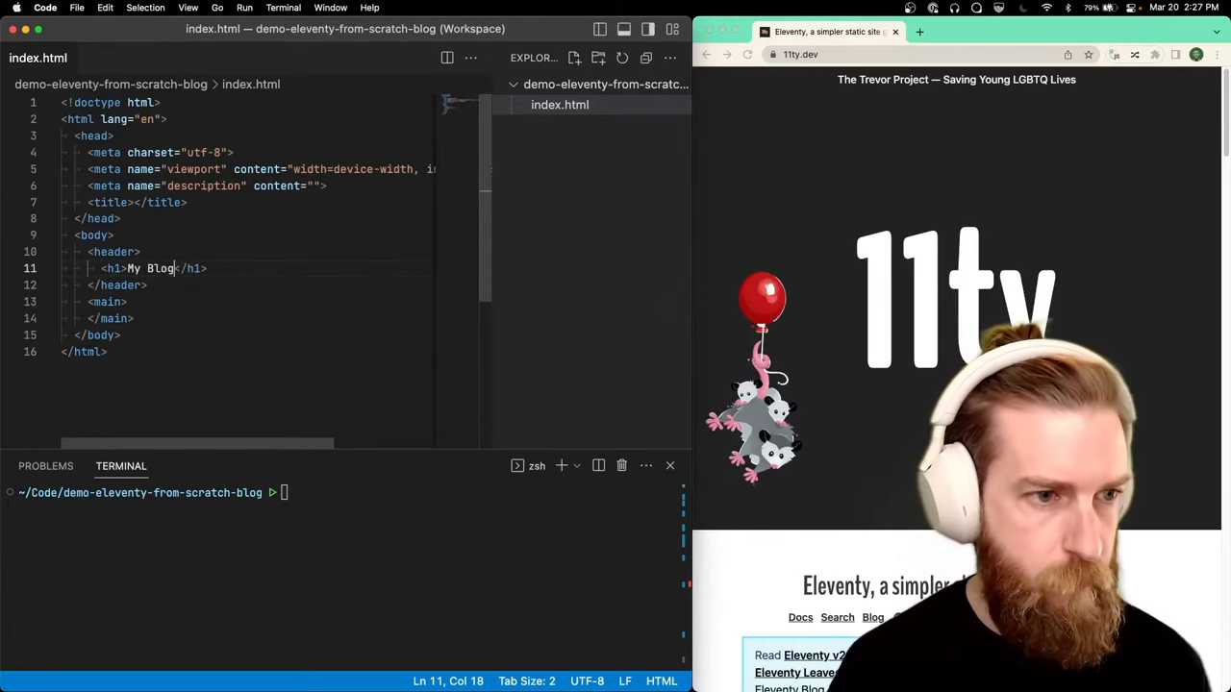
pyautogui.write('npx @11ty/eleventy --serve')
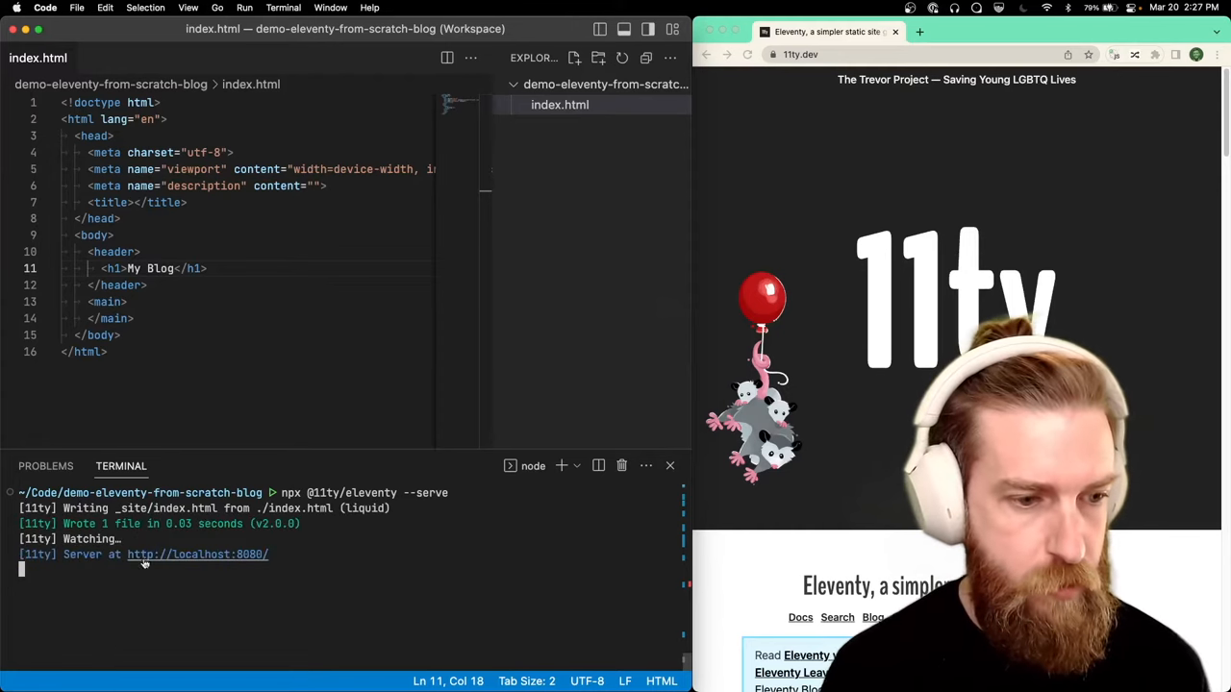
pyautogui.click(197, 554)
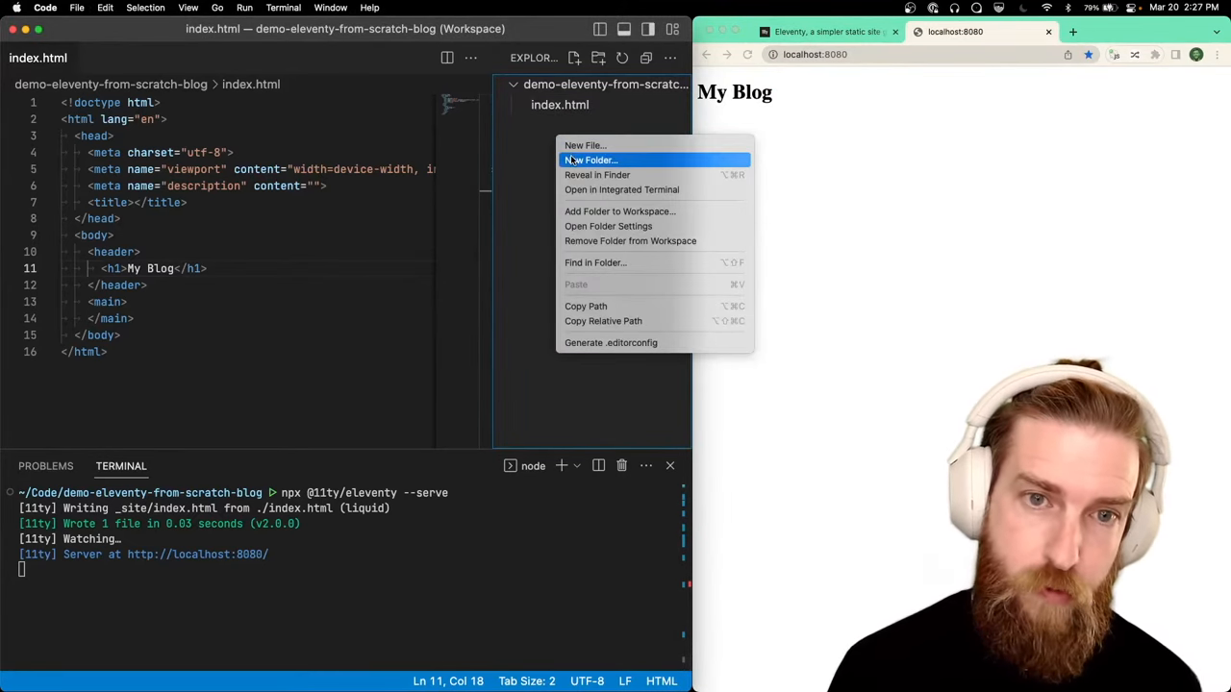
# Make a posts folder with post-1.md containing '# Post Title', and save it
pyautogui.click(591, 159)
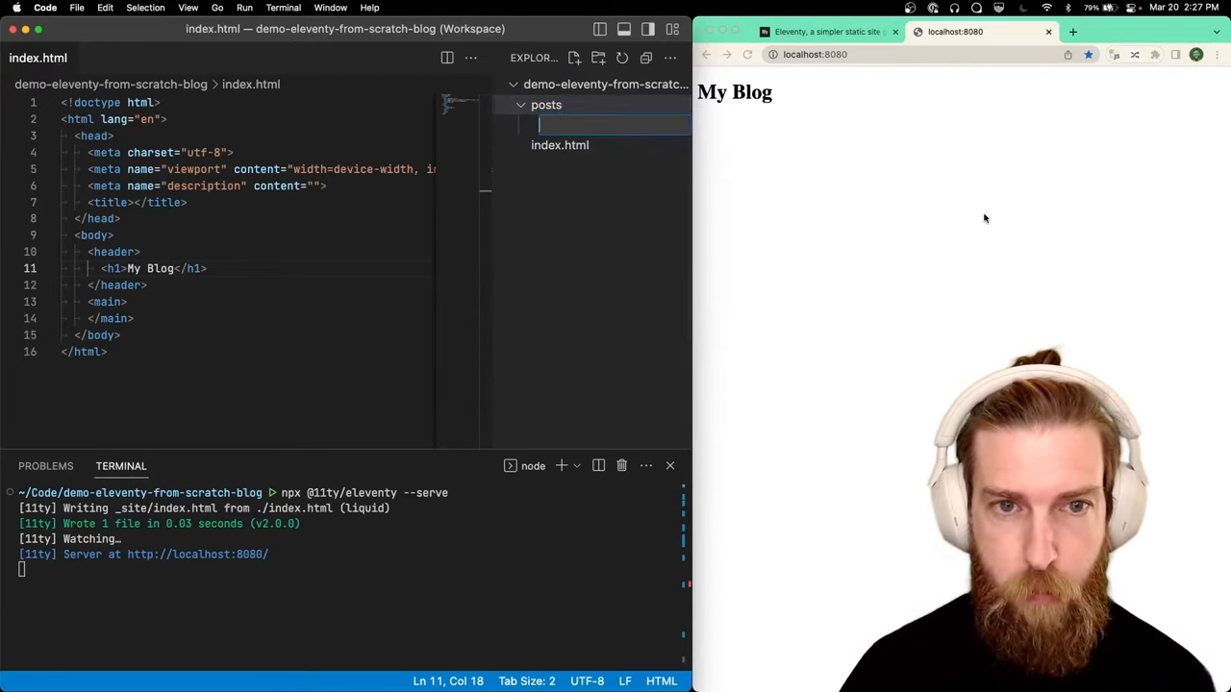
pyautogui.write('post')
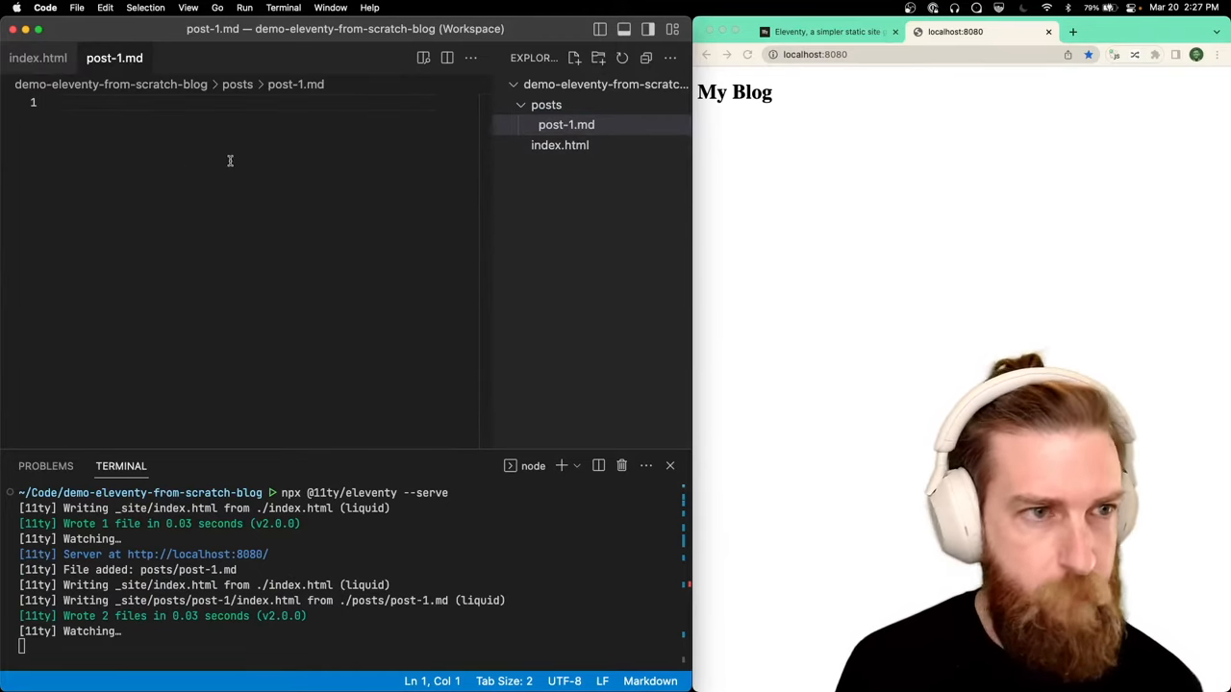
pyautogui.moveTo(199, 142)
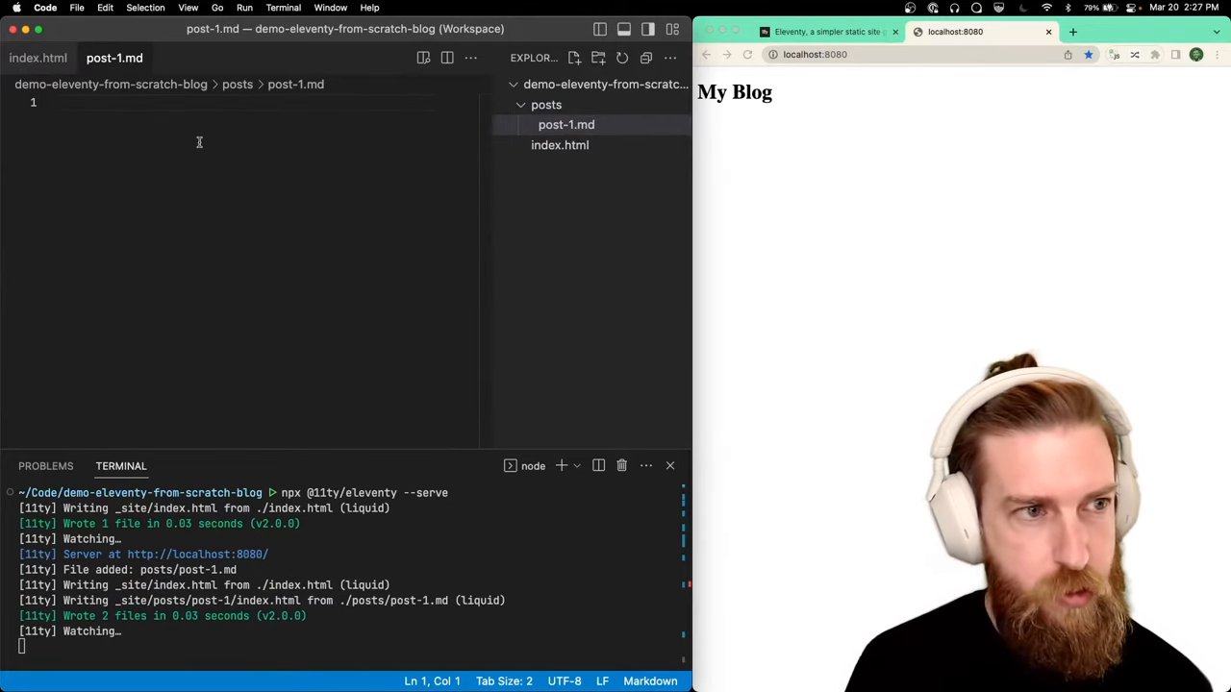
pyautogui.write('# Post Title')
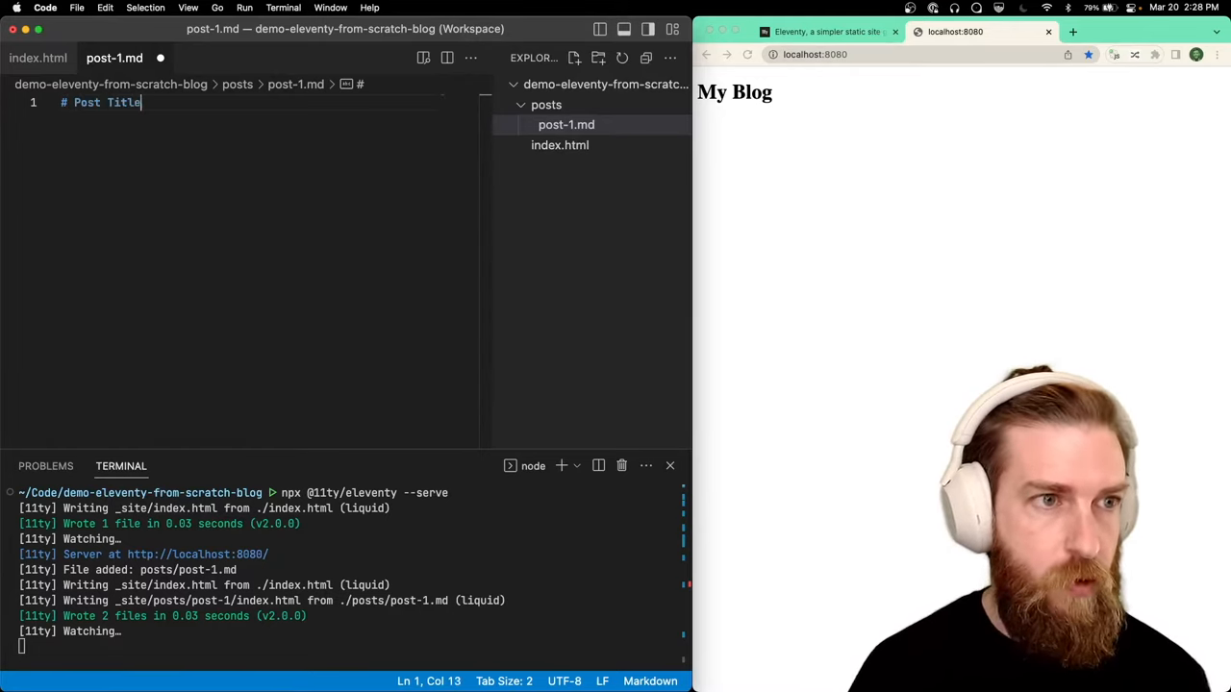
pyautogui.press('cmd+s')
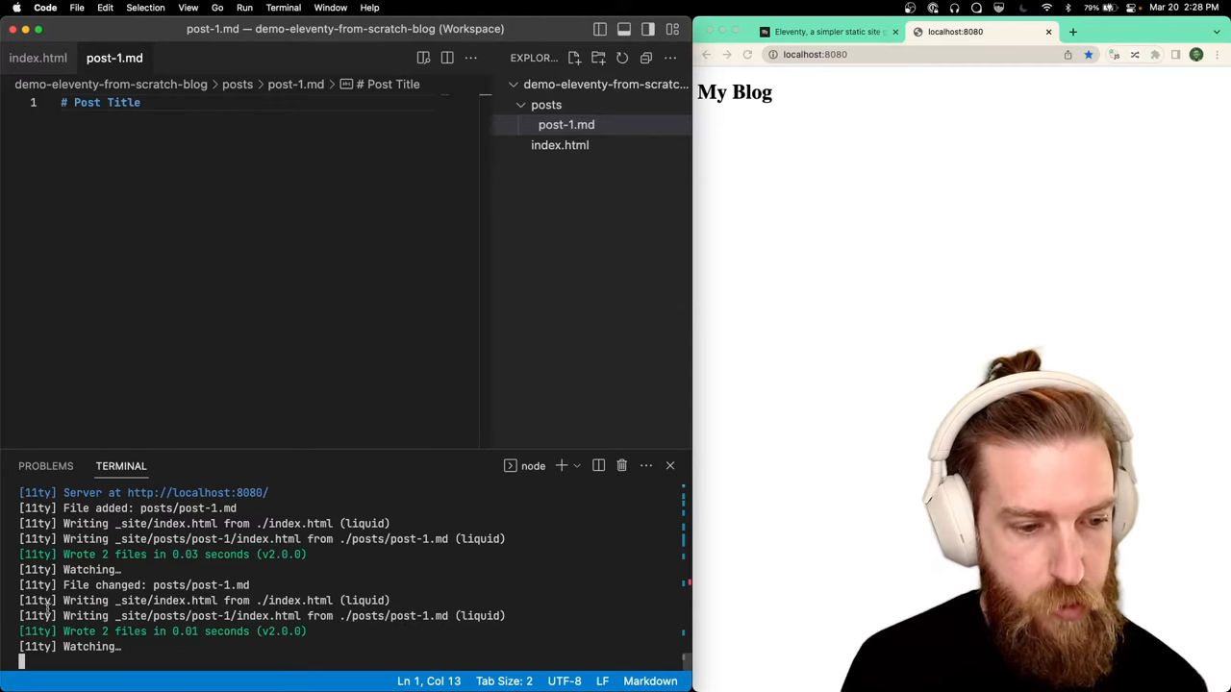
# Load localhost:8080/posts/post-1/ in Chrome to see the Post Title heading
pyautogui.click(923, 54)
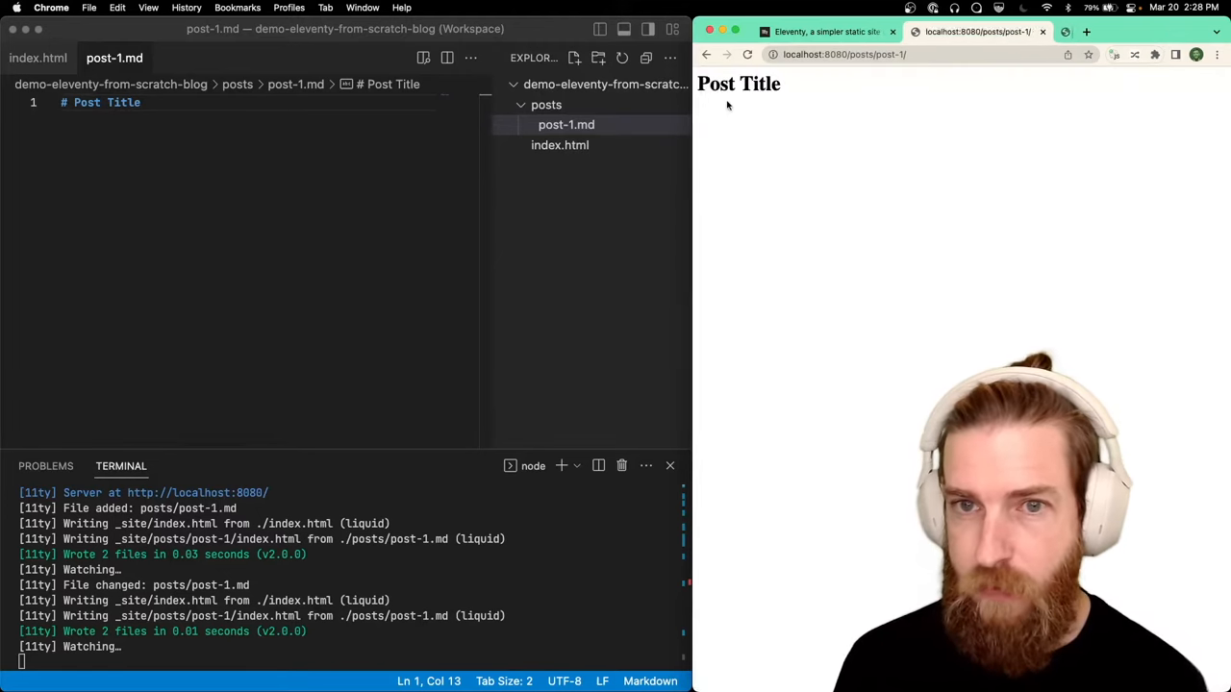
# Create _includes/layout.html and move all index.html markup into it
pyautogui.rightClick(567, 124)
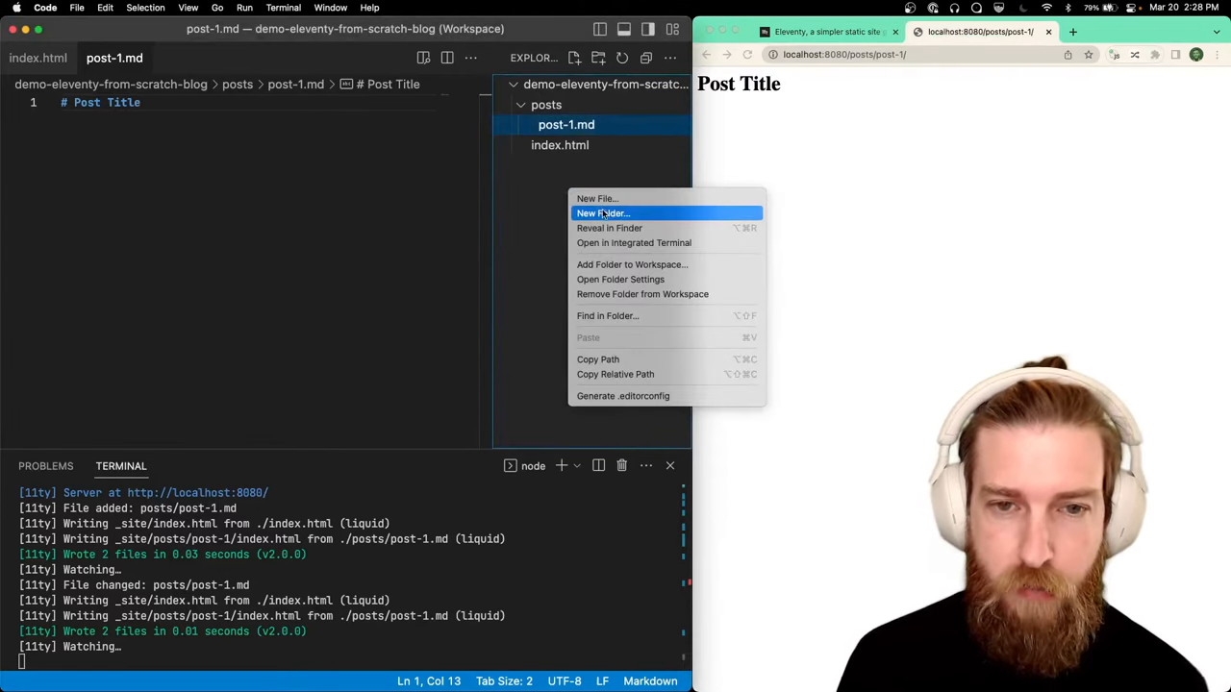
pyautogui.click(602, 213)
pyautogui.write('_includes')
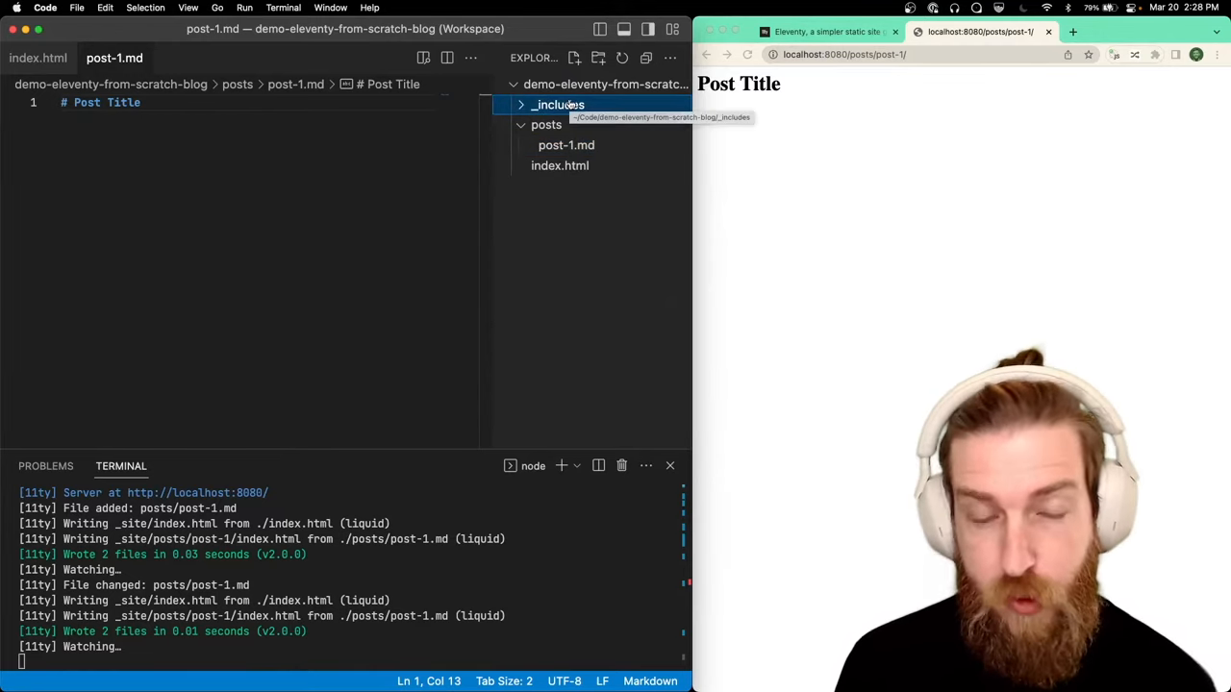
pyautogui.rightClick(557, 104)
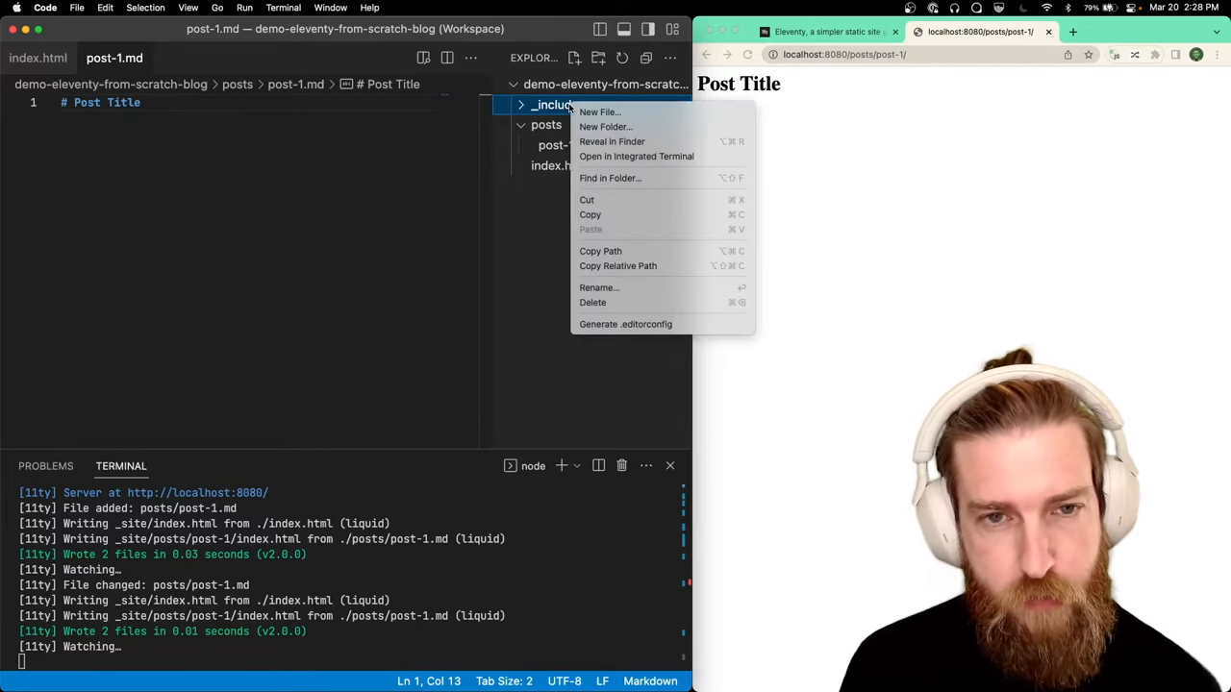
pyautogui.click(599, 111)
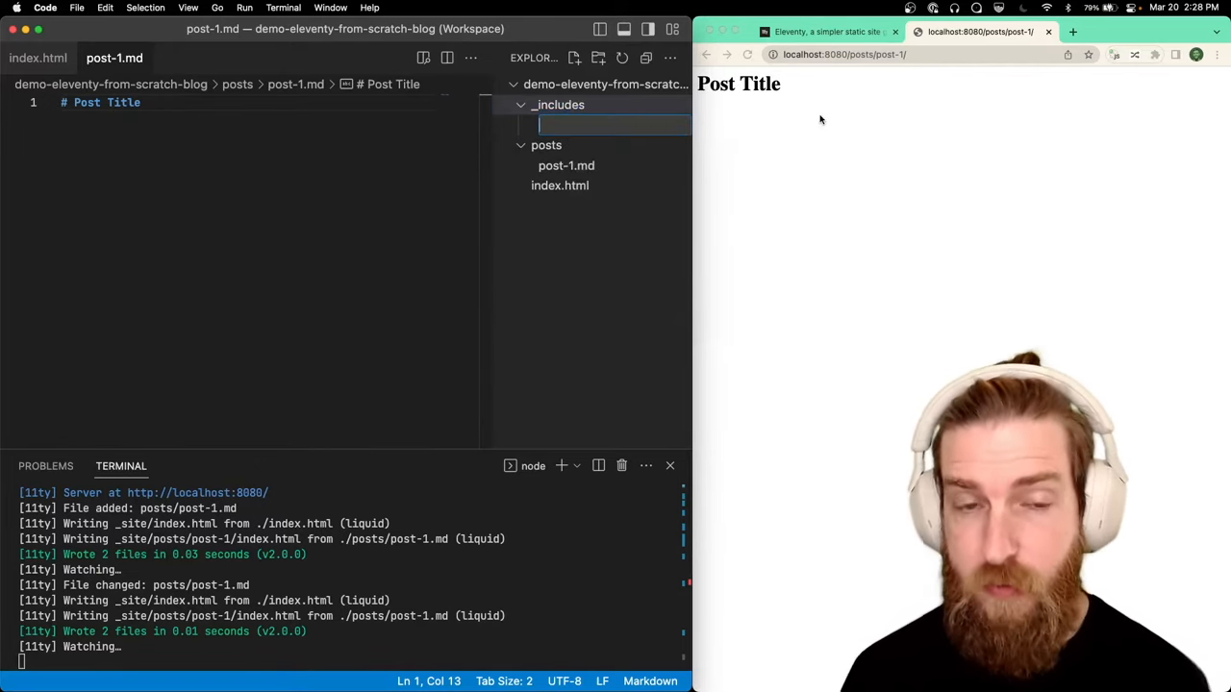
pyautogui.write('layout.html')
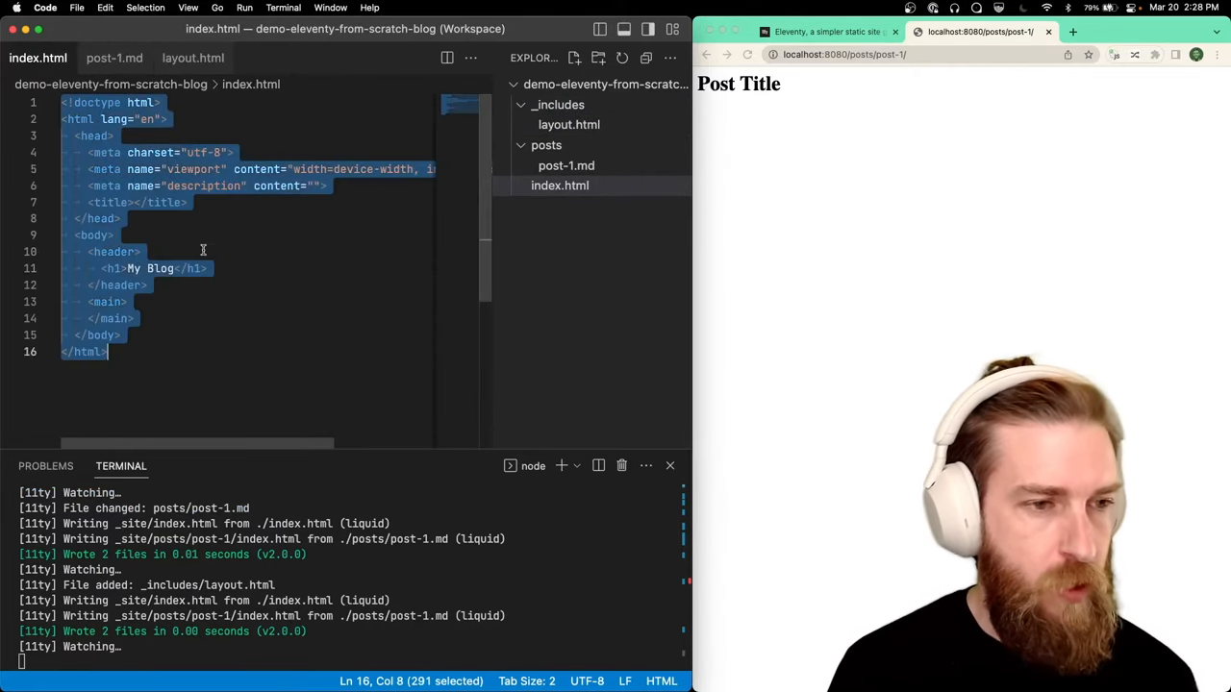
pyautogui.press('Delete')
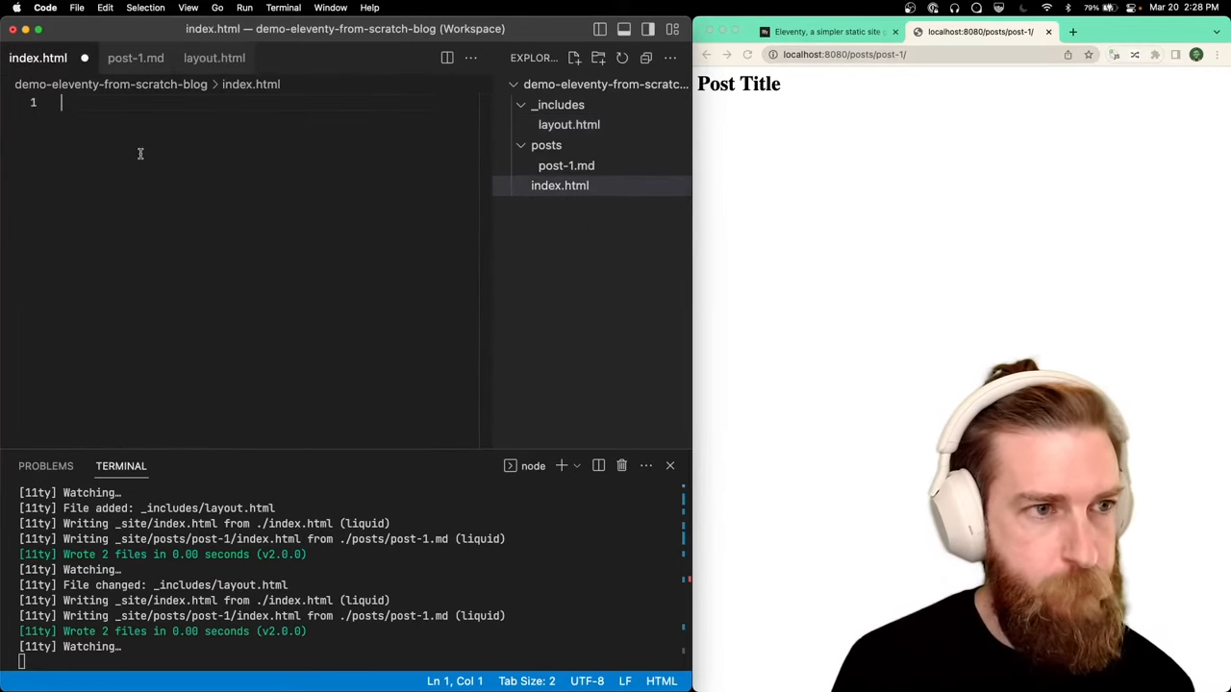
# Add front matter 'layout: layout.html' to index.html and save
pyautogui.write('---')
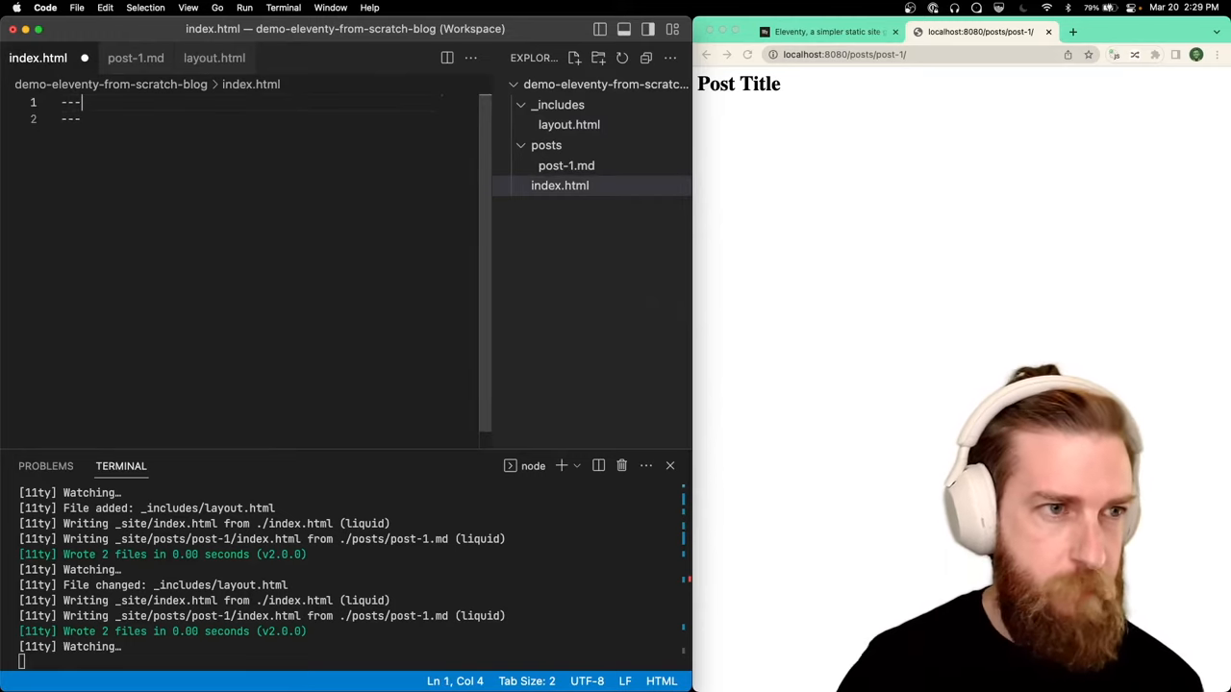
pyautogui.write('layout:')
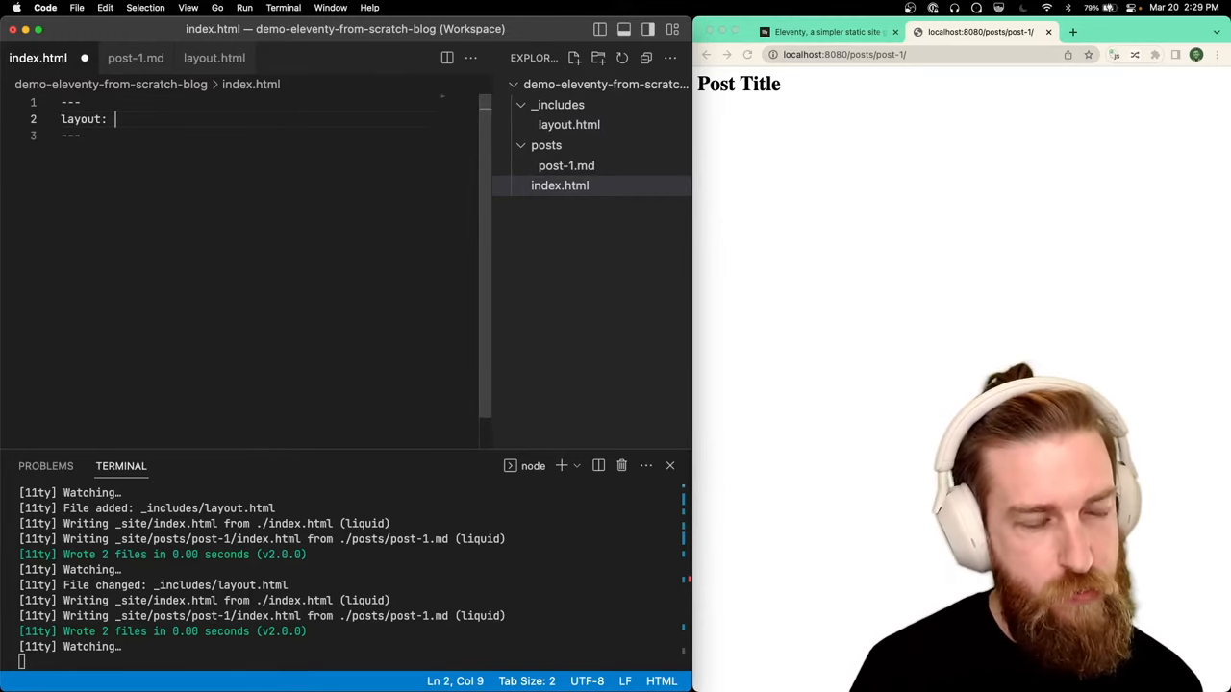
pyautogui.write('layout.h')
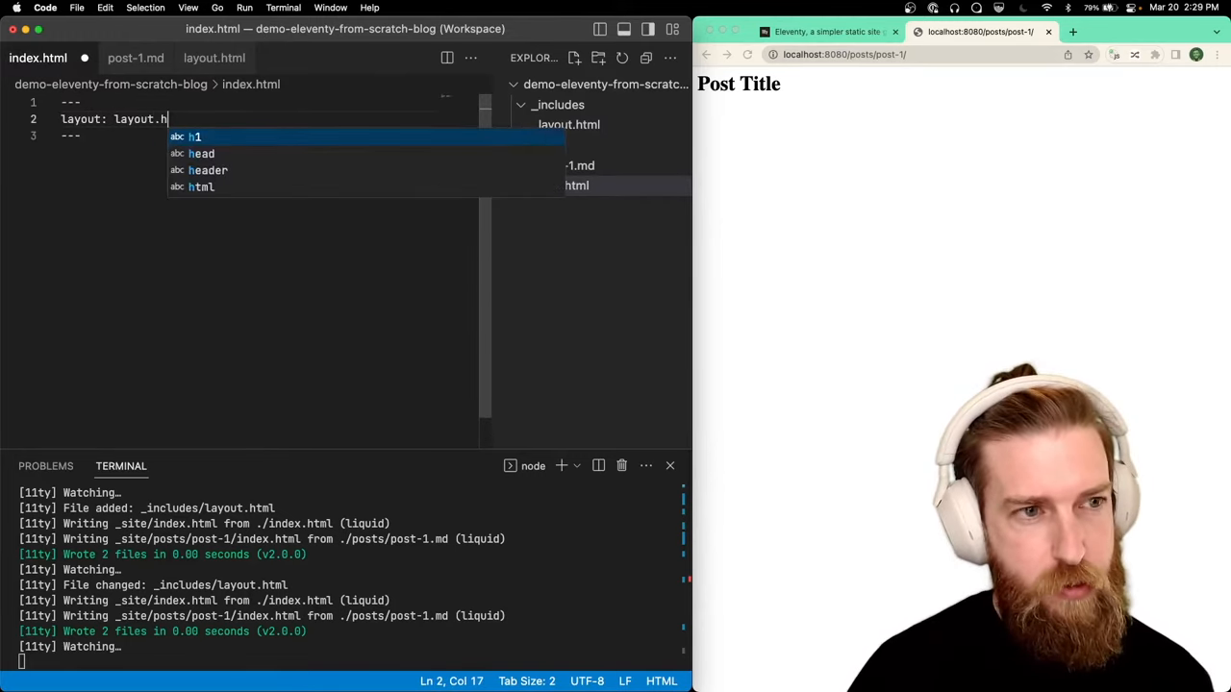
pyautogui.write('tml')
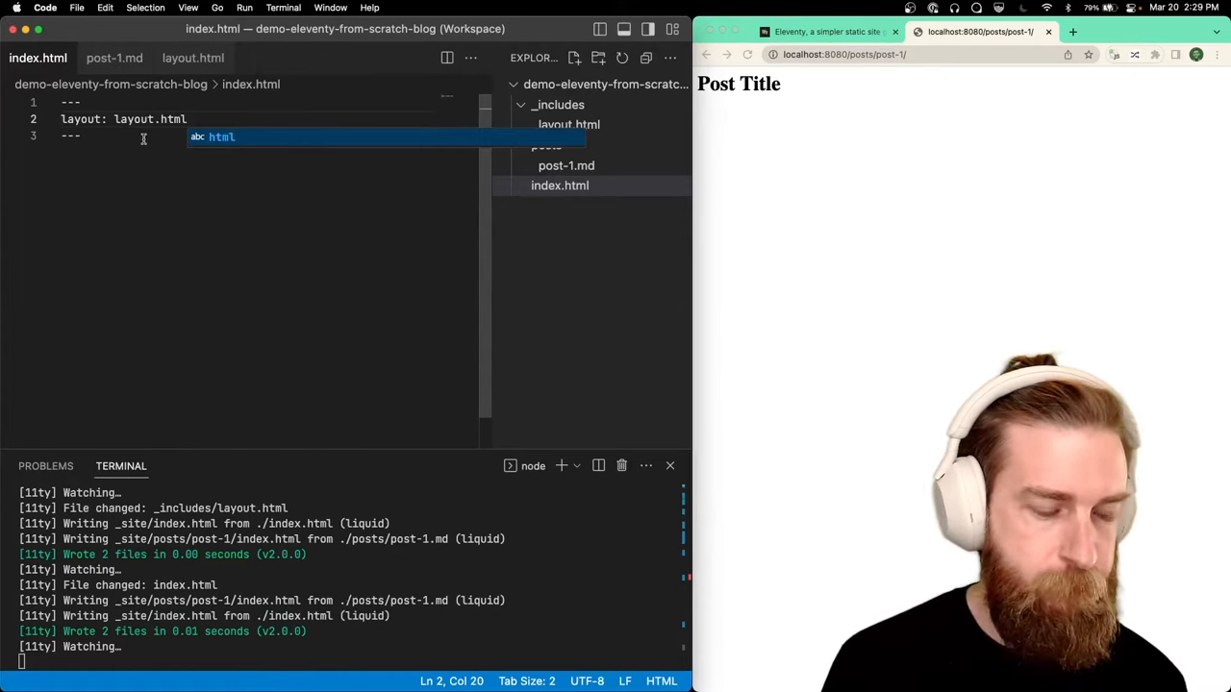
pyautogui.click(347, 222)
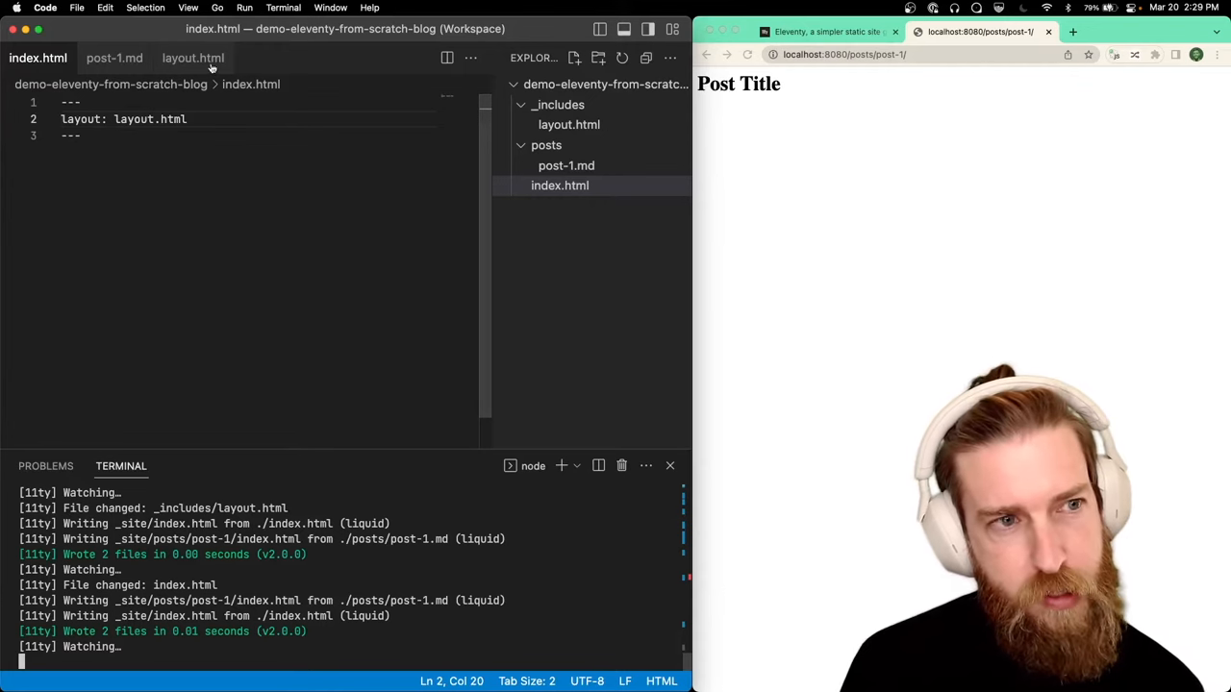
# Insert {{ content }} inside layout.html's main element and save
pyautogui.click(193, 58)
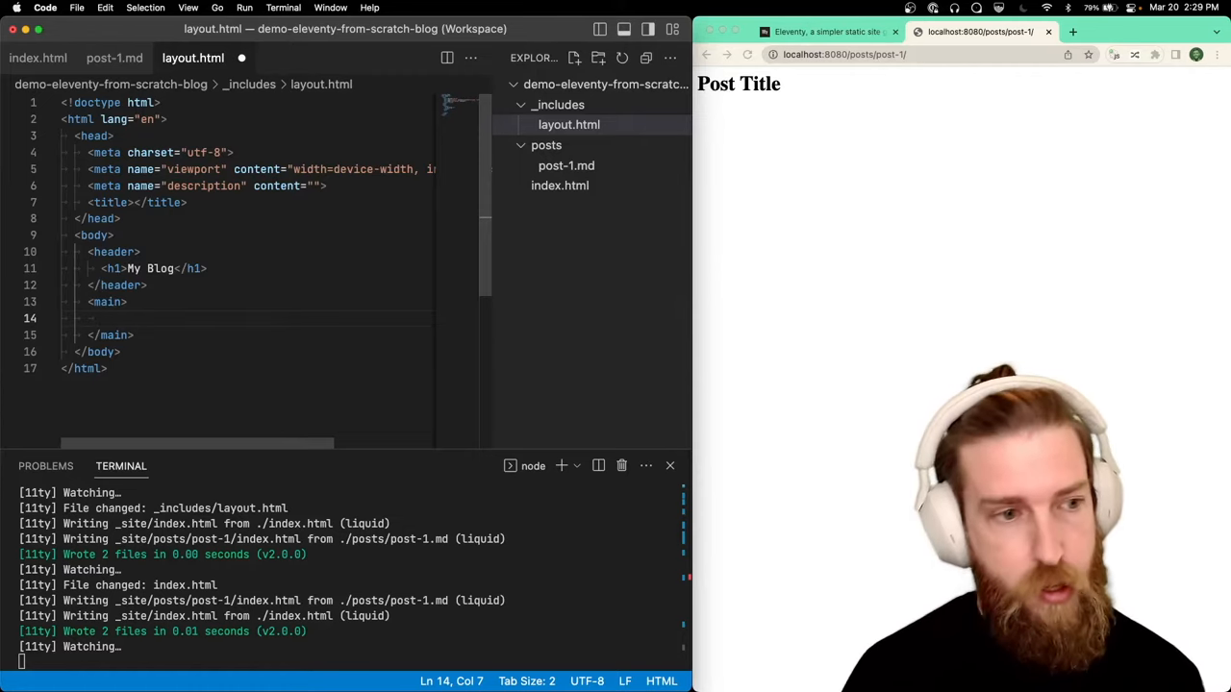
pyautogui.write('{{ content }}')
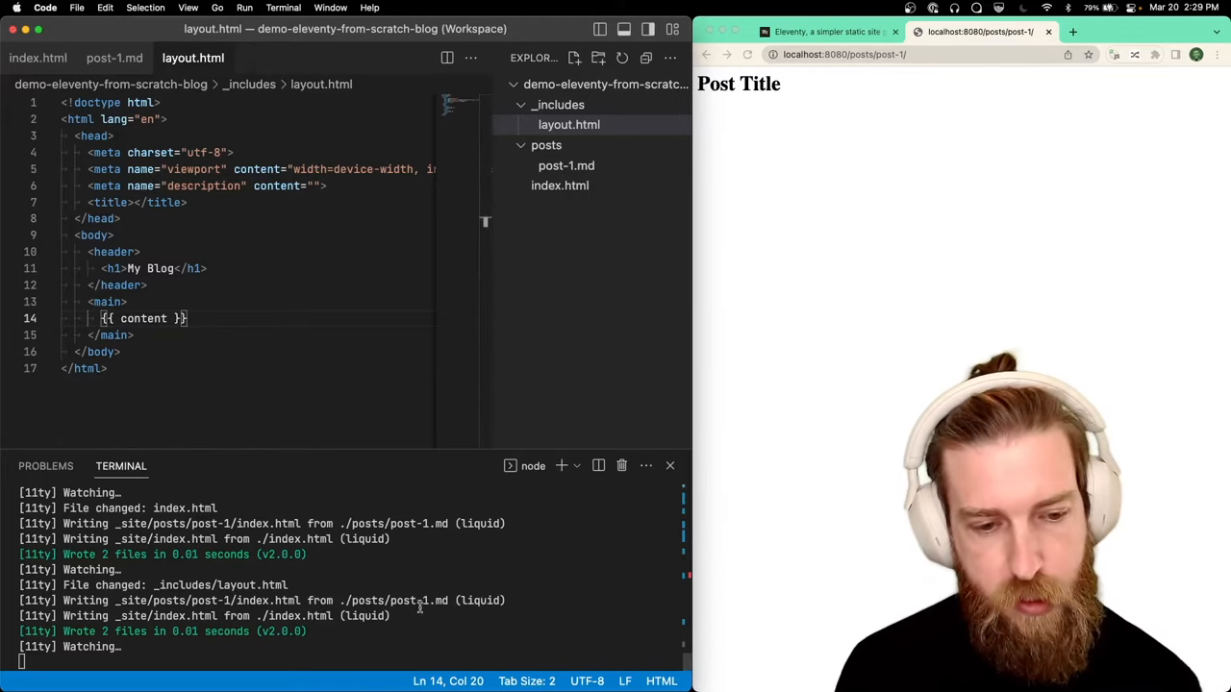
pyautogui.click(39, 57)
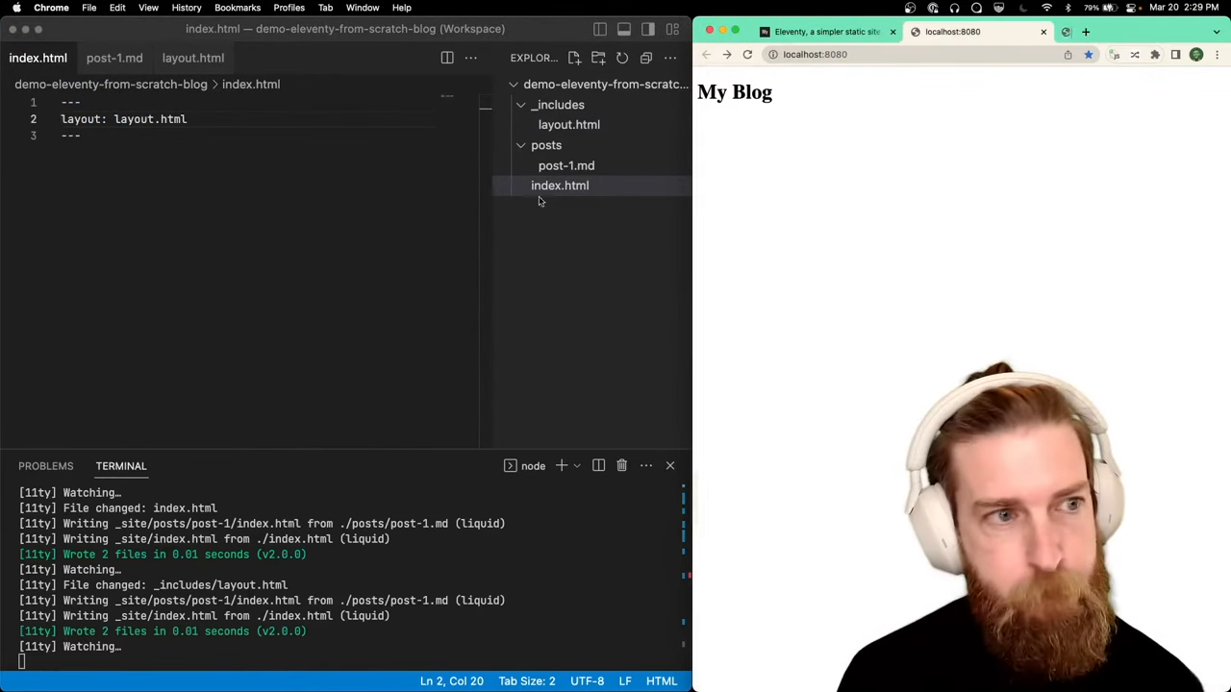
# Type 'Content.' below the front matter in index.html
pyautogui.write('Conte')
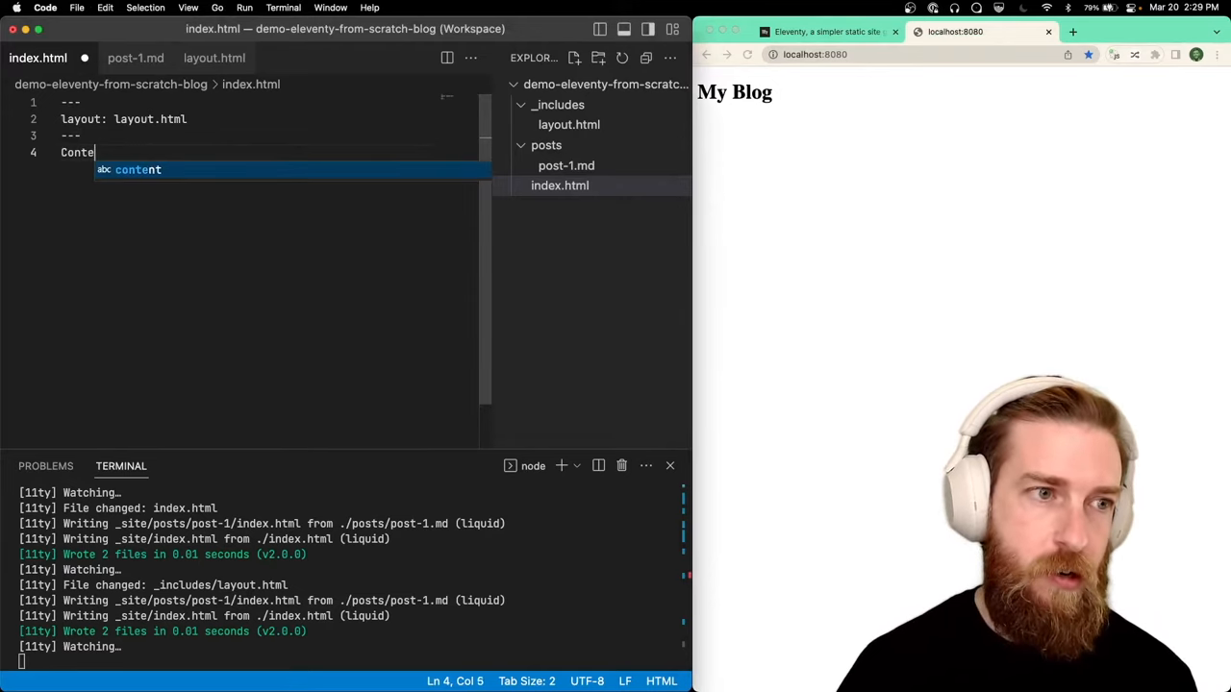
pyautogui.write('nt.')
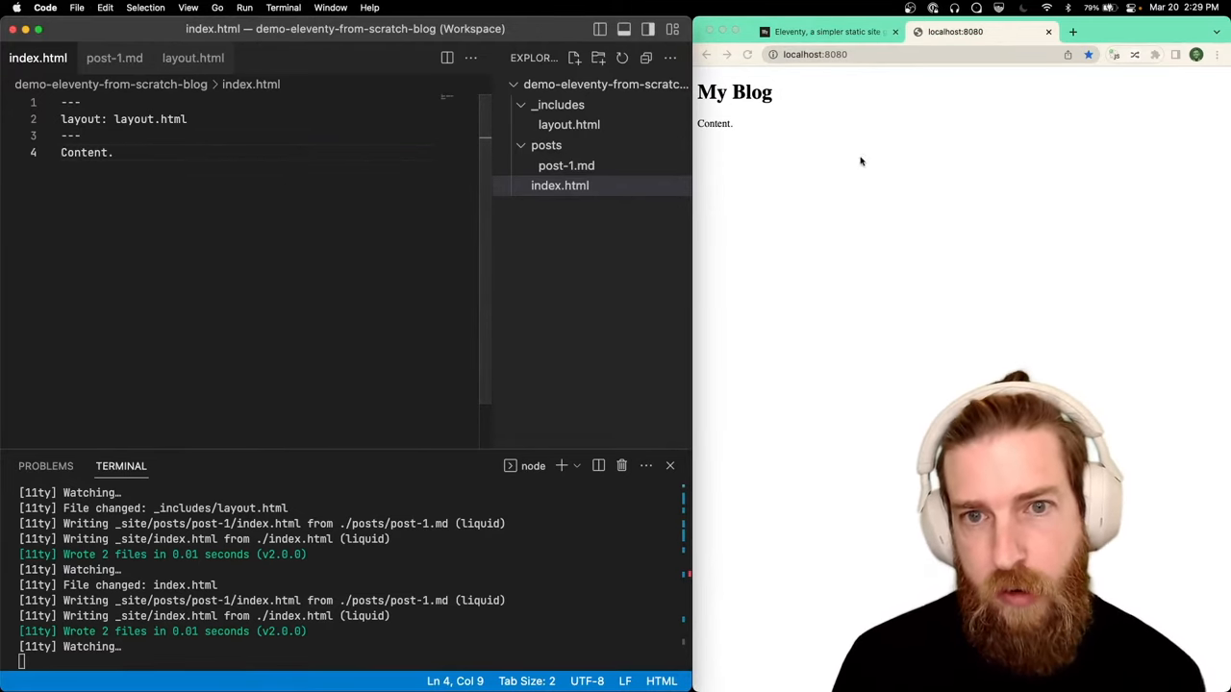
pyautogui.moveTo(723, 155)
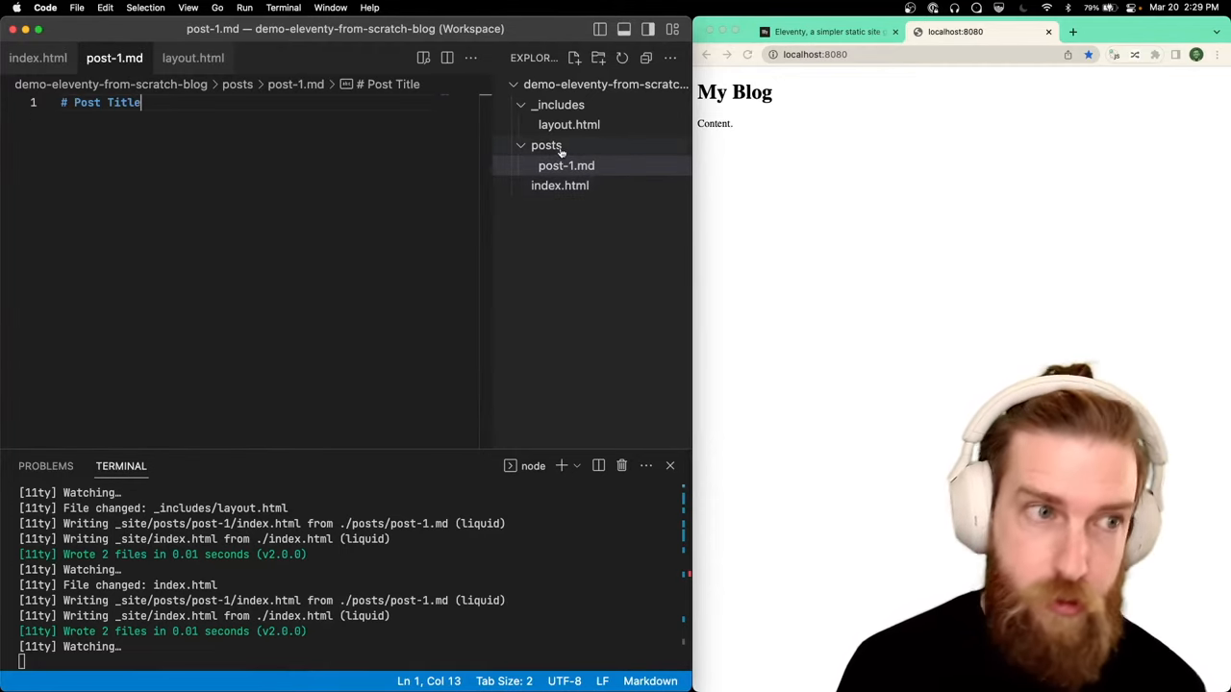
pyautogui.moveTo(546, 145)
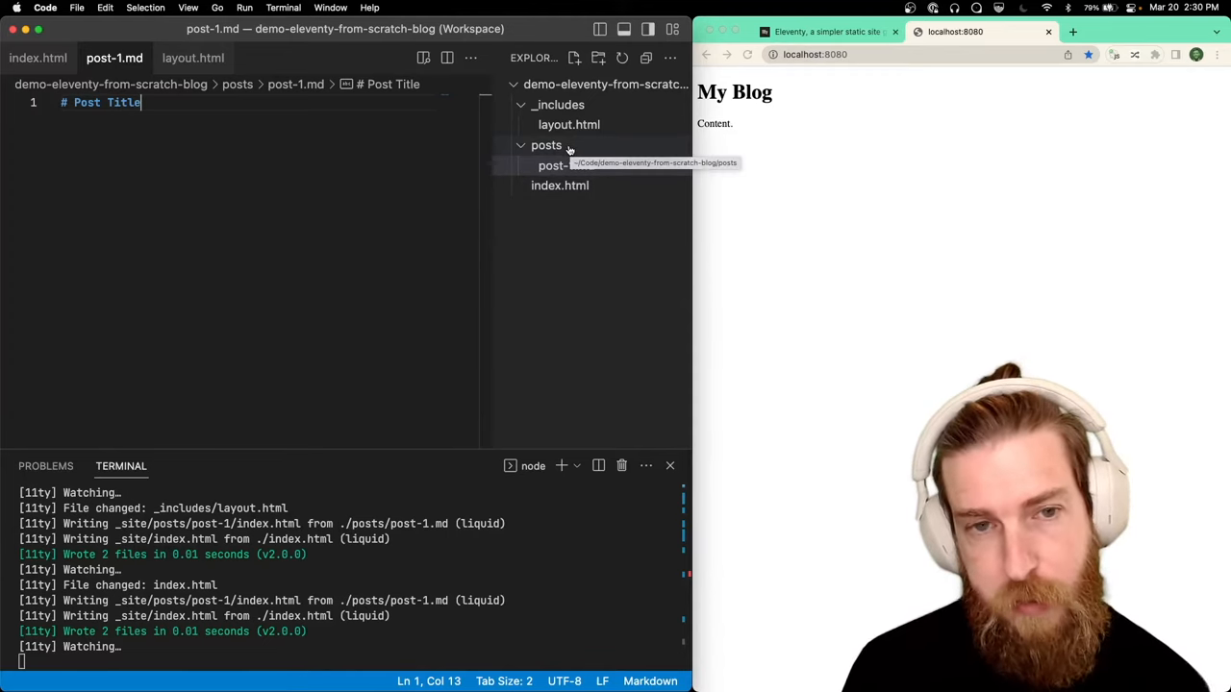
# Add a new file to the posts folder from its context menu
pyautogui.rightClick(546, 146)
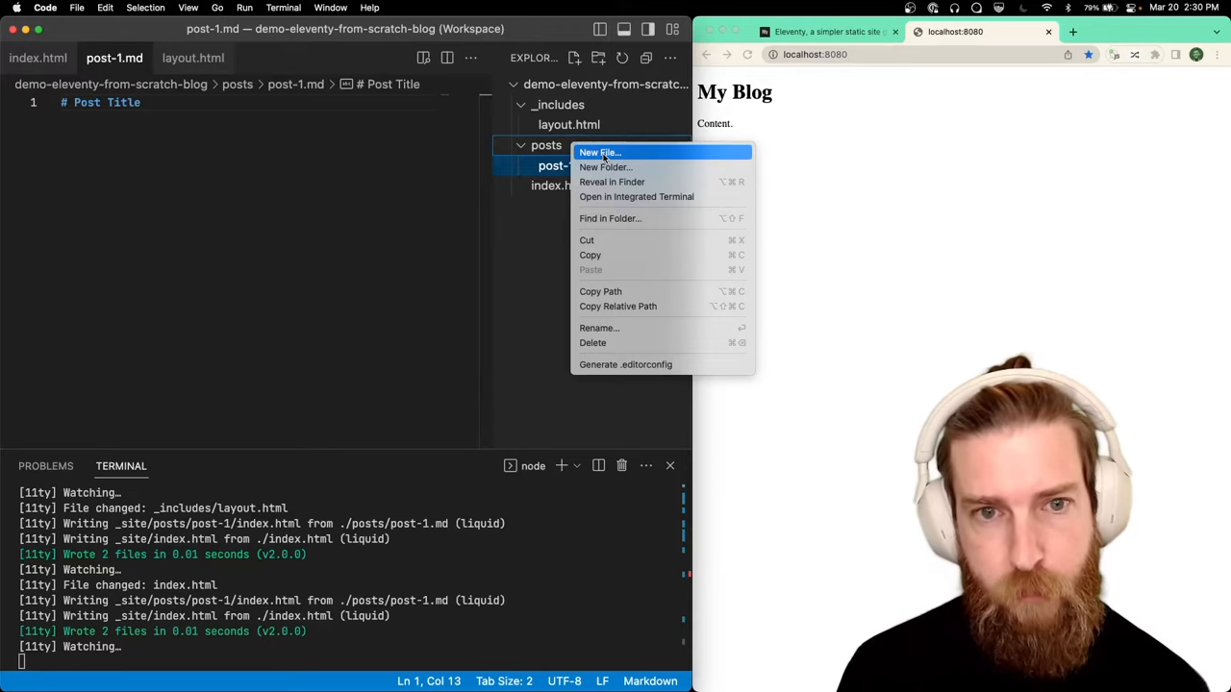
pyautogui.click(599, 152)
pyautogui.write('{')
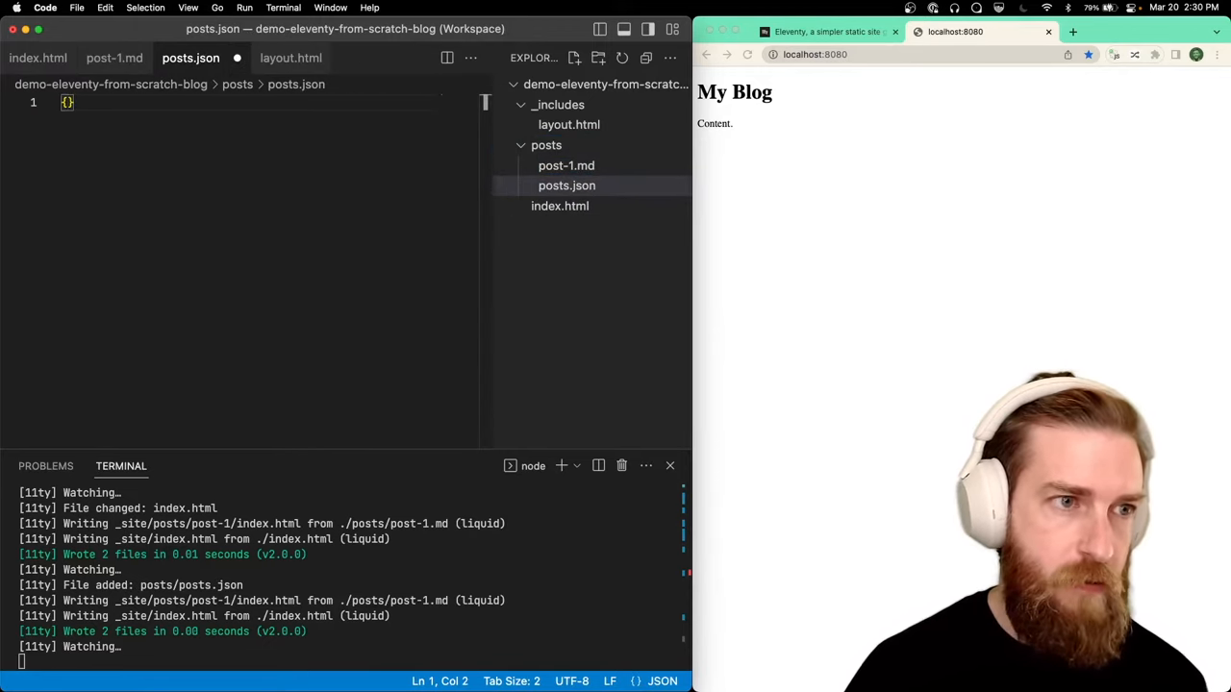
# Set "layout": "layout.html" in posts.json and save
pyautogui.write('"layout": "layout.html')
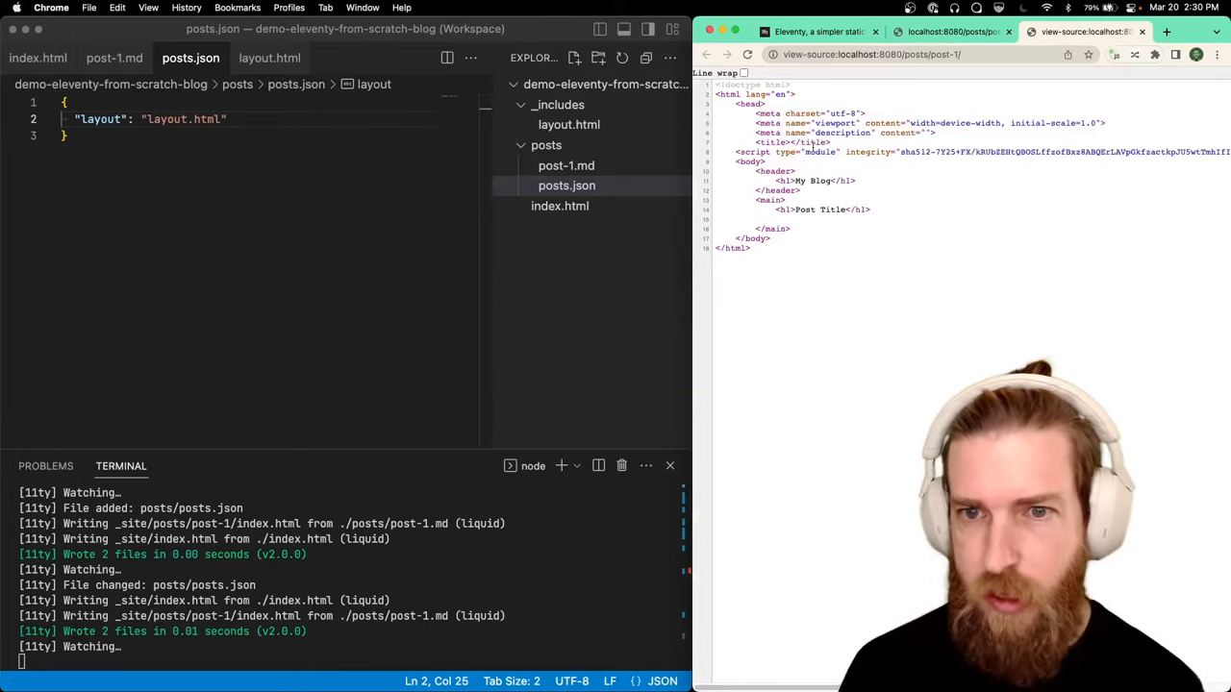
pyautogui.moveTo(841, 200)
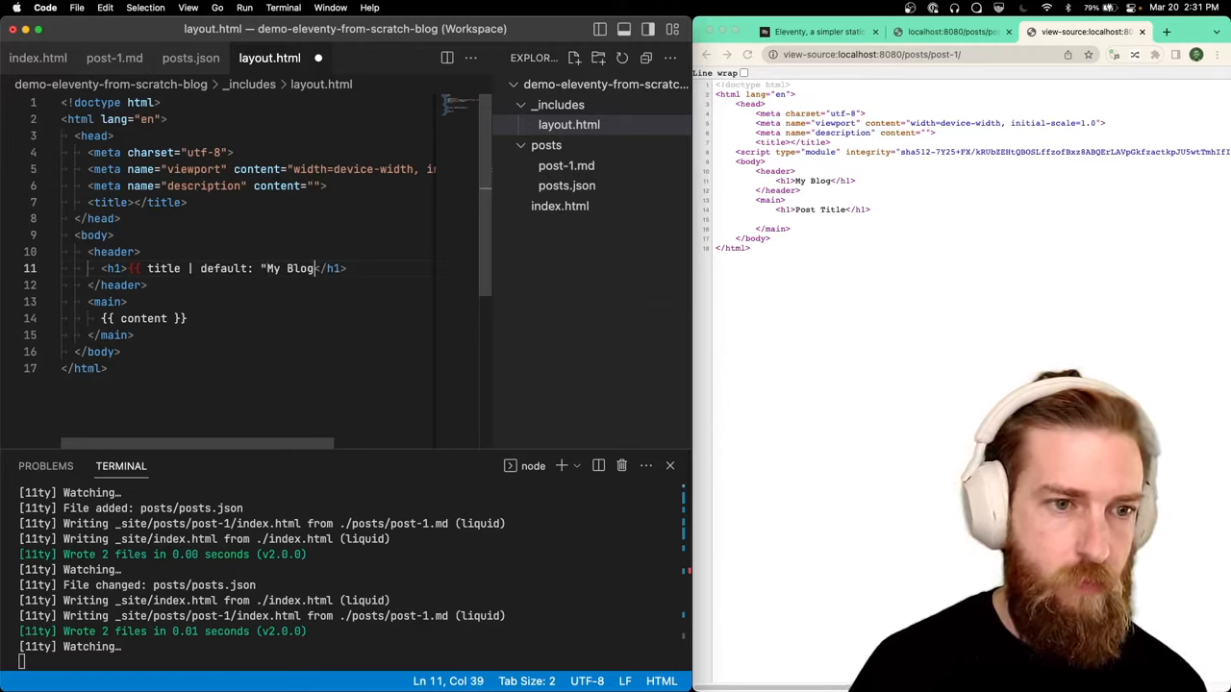
# Select the word 'title' in the layout's {{ title | default: "My Blog" }} heading
pyautogui.doubleClick(164, 269)
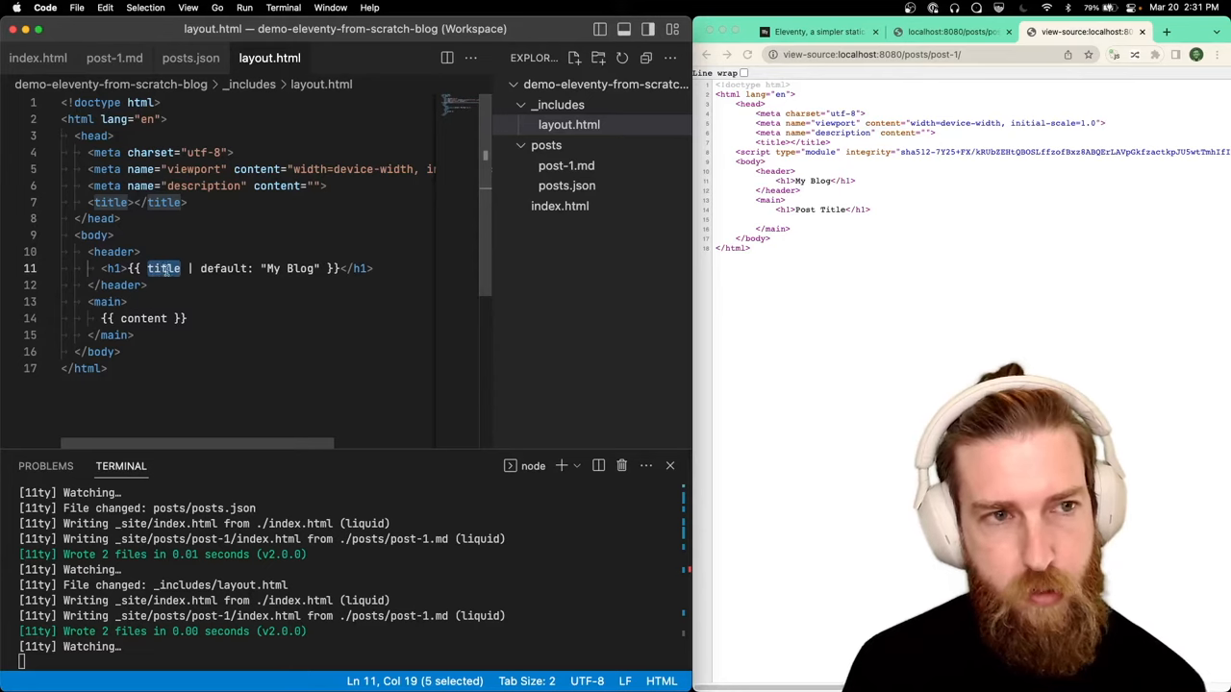
# Add 'title: Post Title' front matter to post-1.md in place of its Markdown heading
pyautogui.click(114, 58)
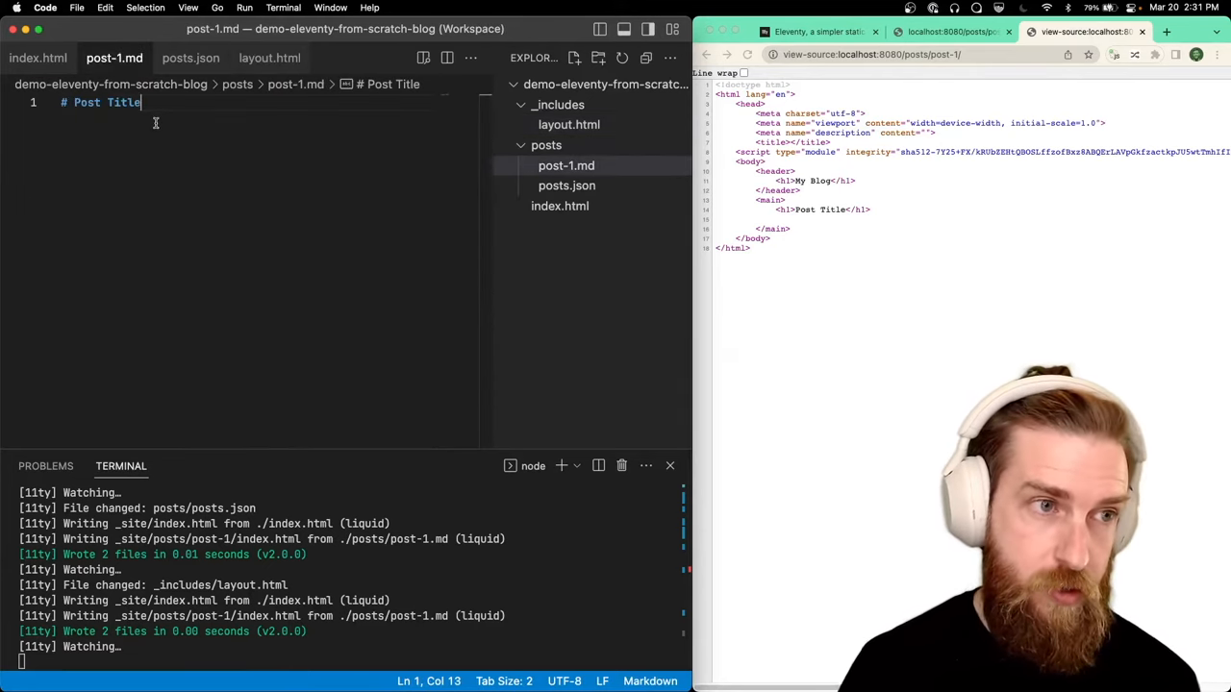
pyautogui.press('Enter')
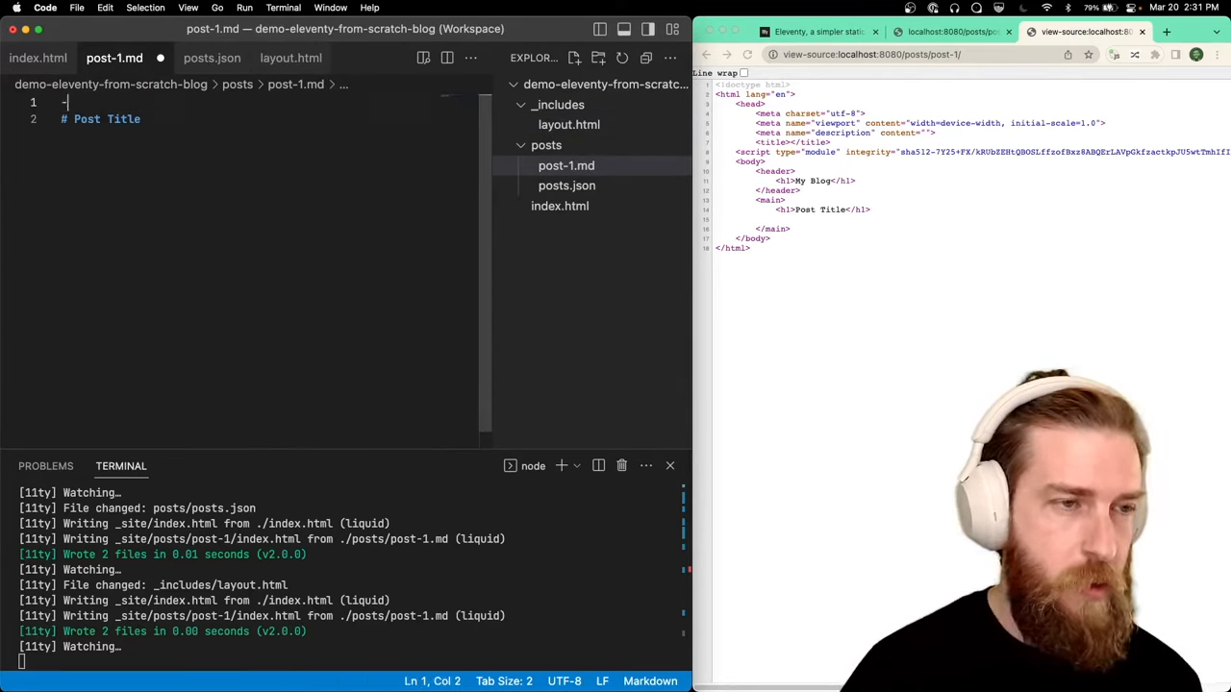
pyautogui.write('title:')
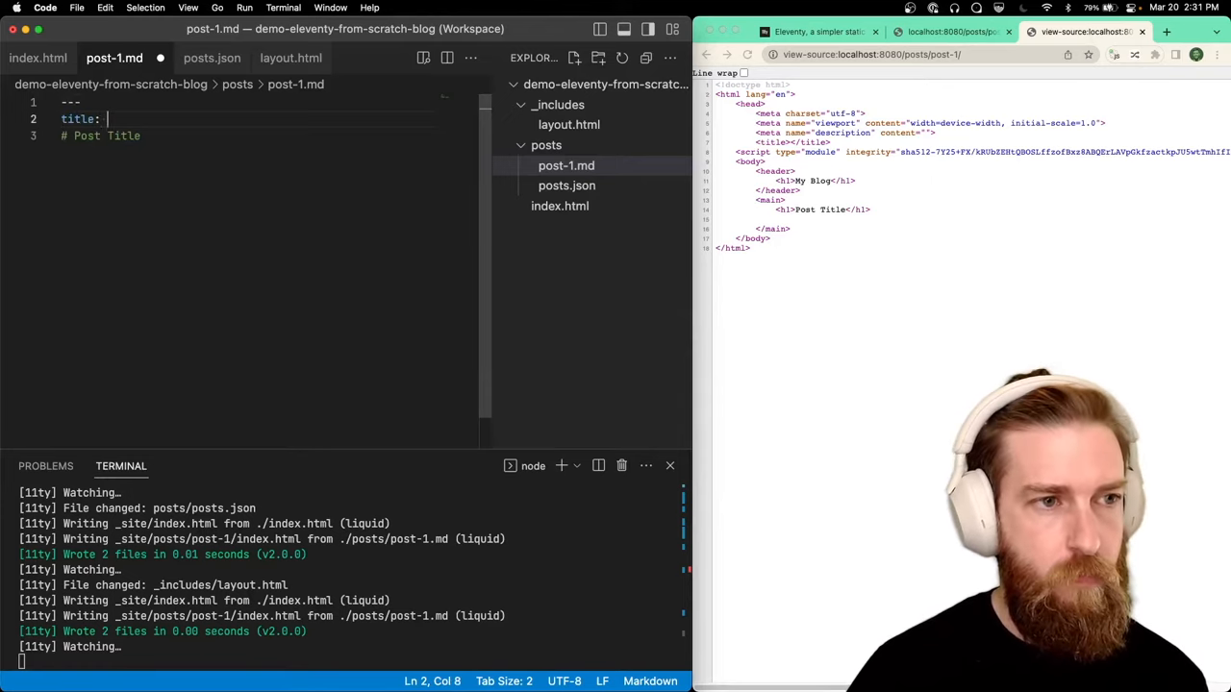
pyautogui.write('Post Title')
pyautogui.click(250, 136)
pyautogui.write('---')
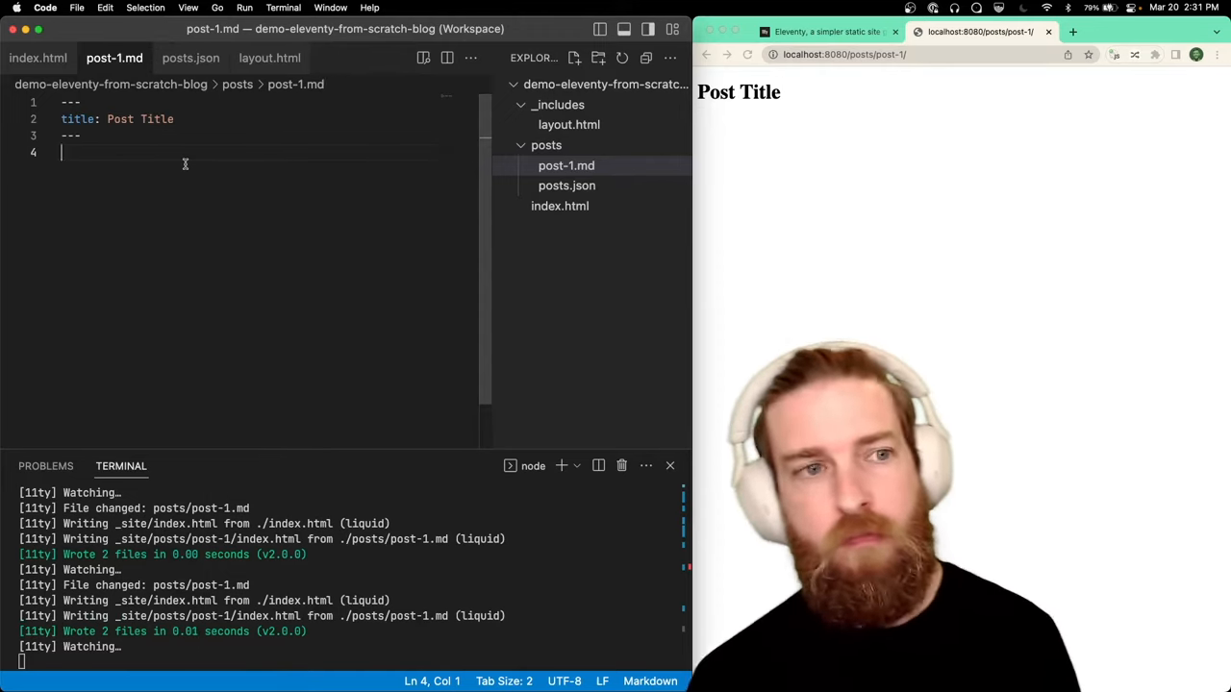
# Create post-2.md in the posts folder with front matter 'title: My second post'
pyautogui.rightClick(567, 165)
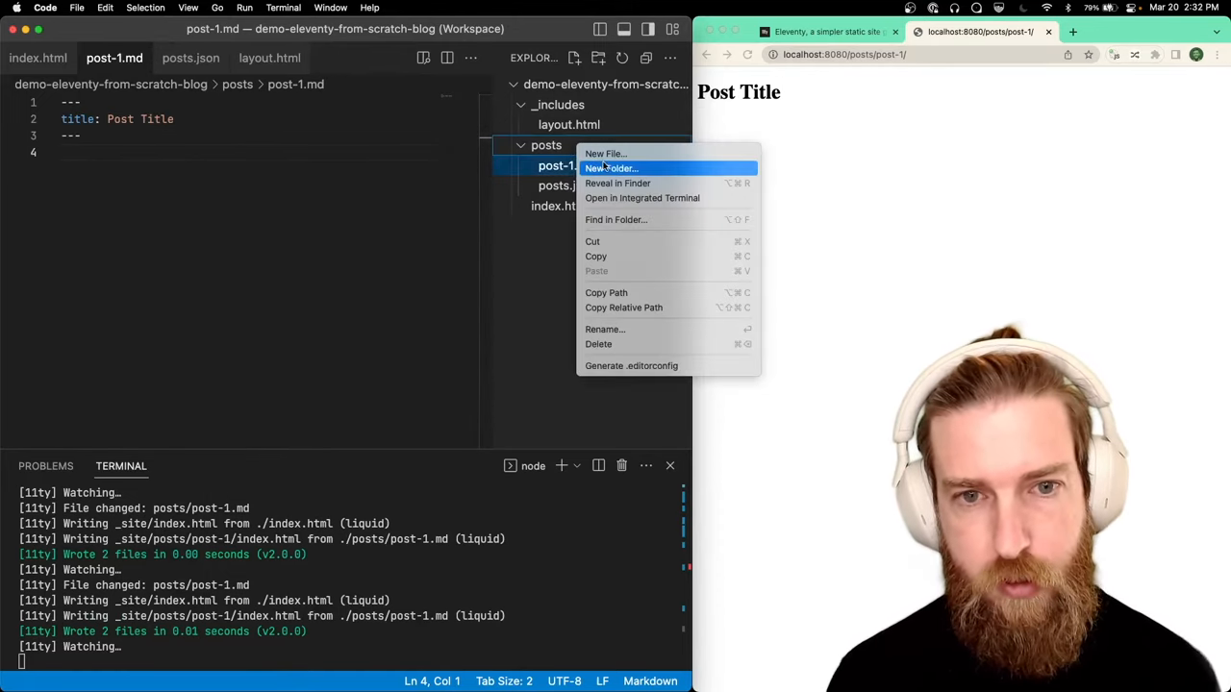
pyautogui.click(604, 154)
pyautogui.write('t')
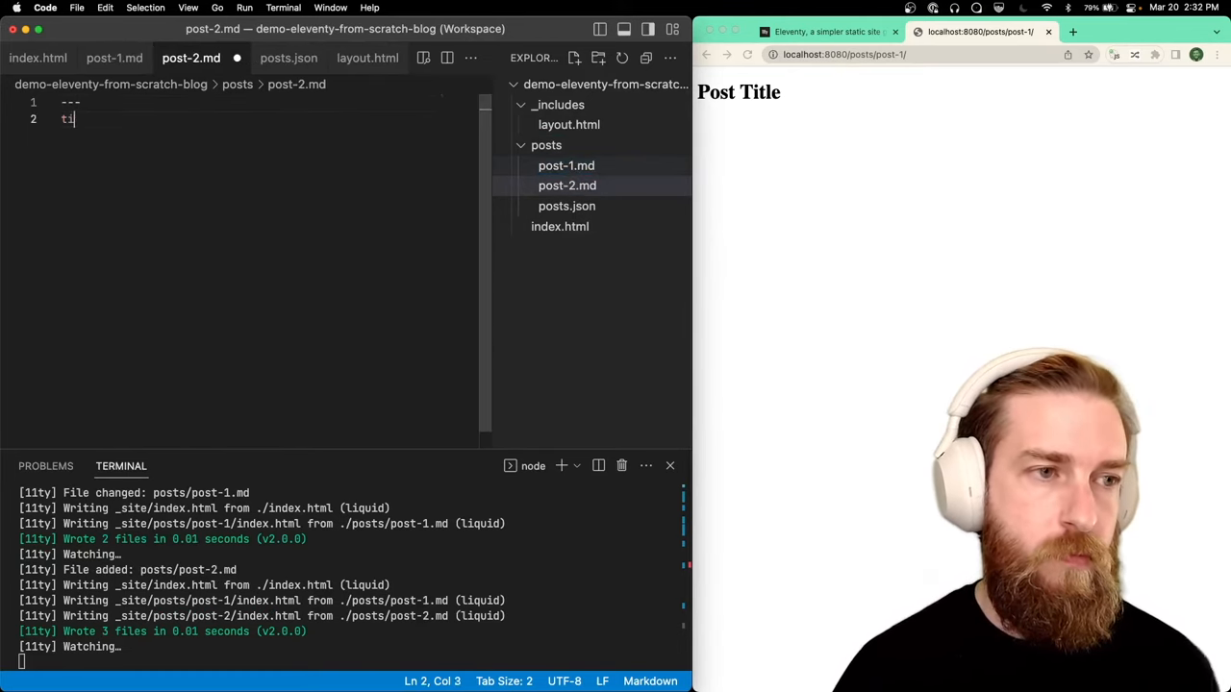
pyautogui.write('itle: My second')
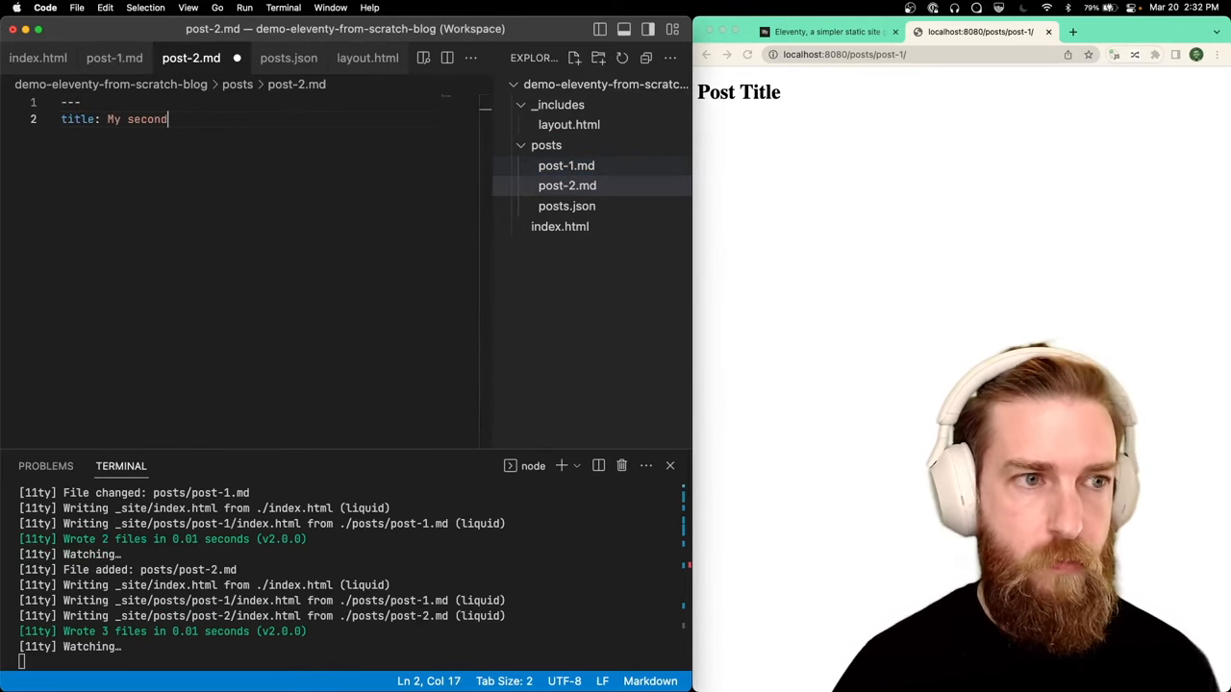
pyautogui.write('post')
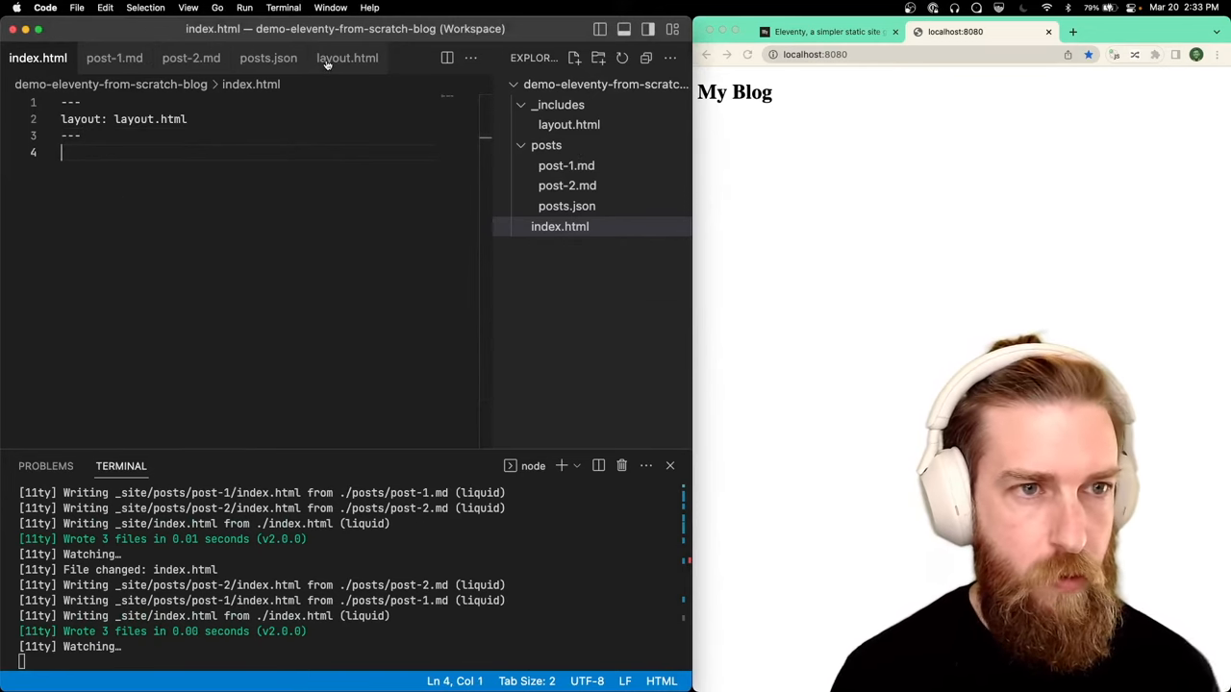
# Add "tags": "post" after the layout line in posts.json
pyautogui.click(268, 58)
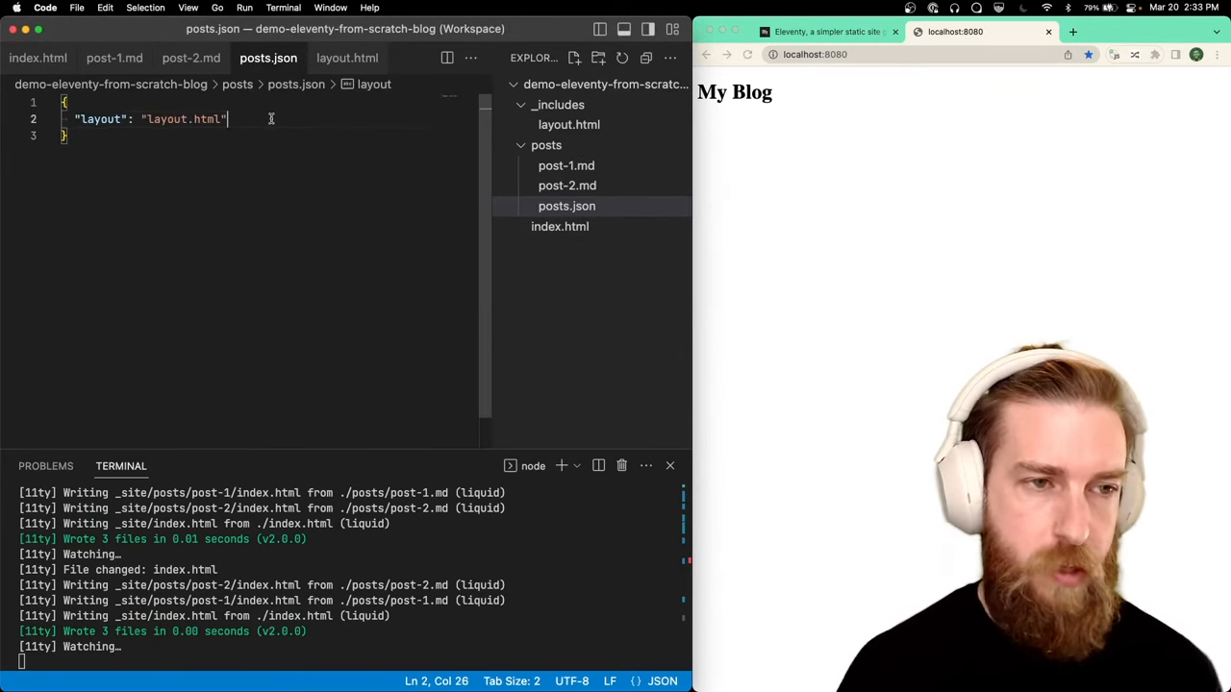
pyautogui.write(',')
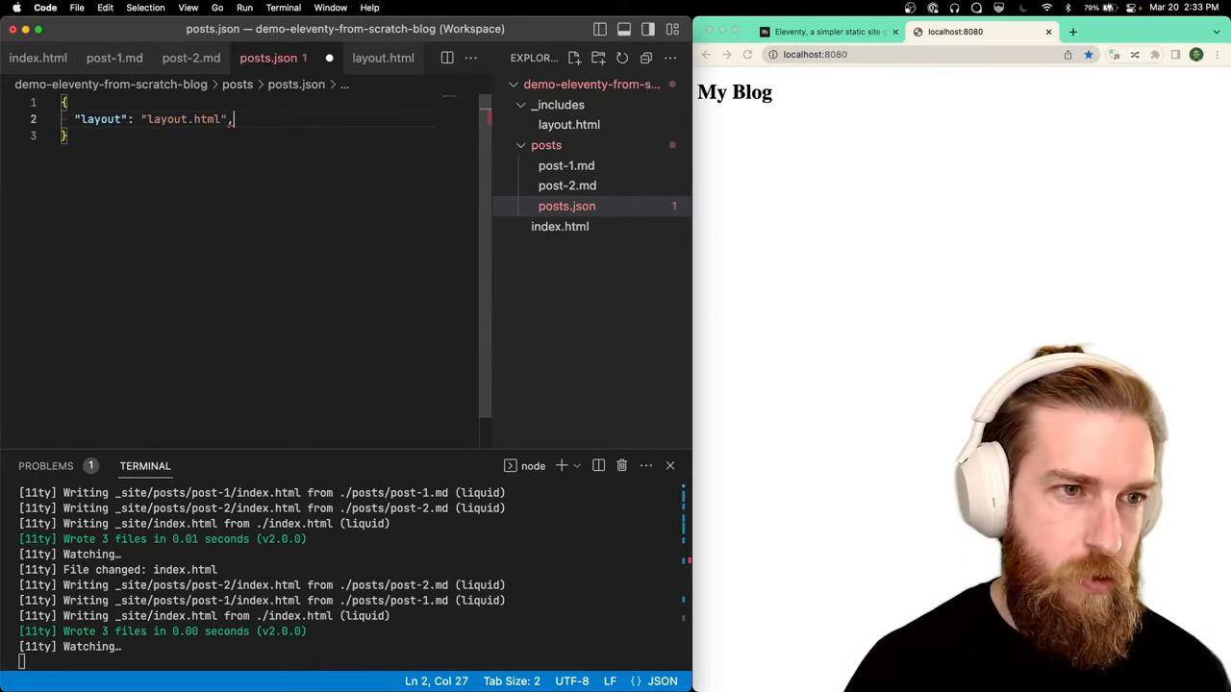
pyautogui.write('"tag"')
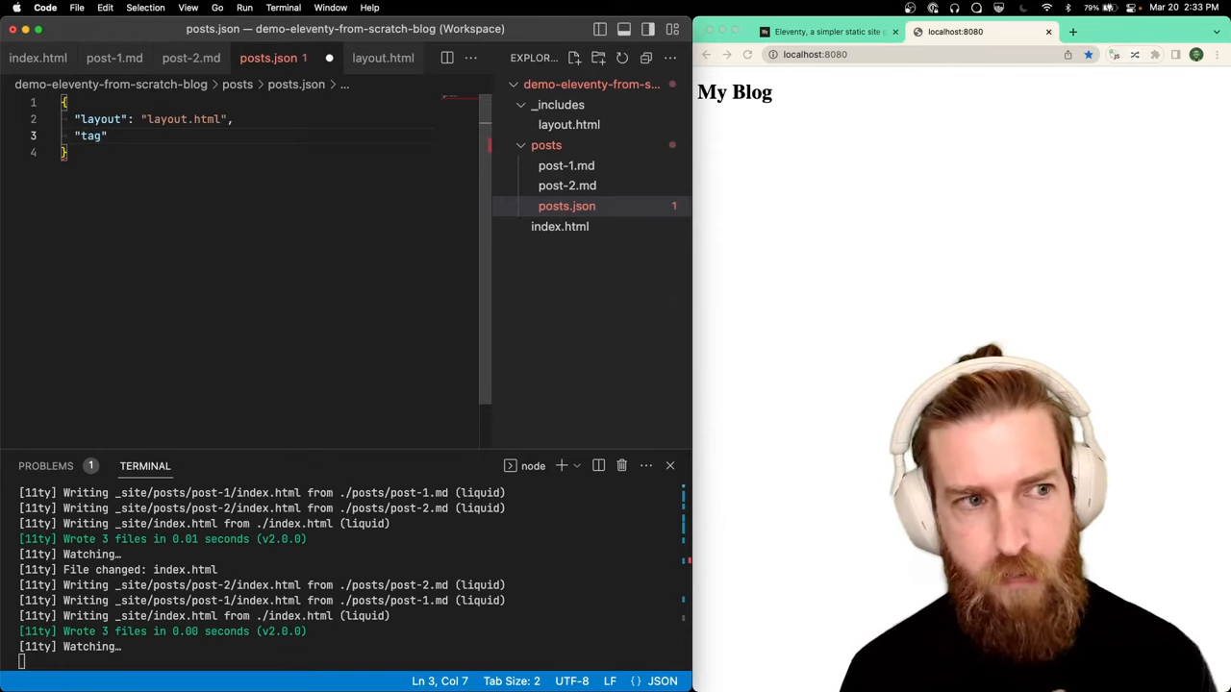
pyautogui.write('s')
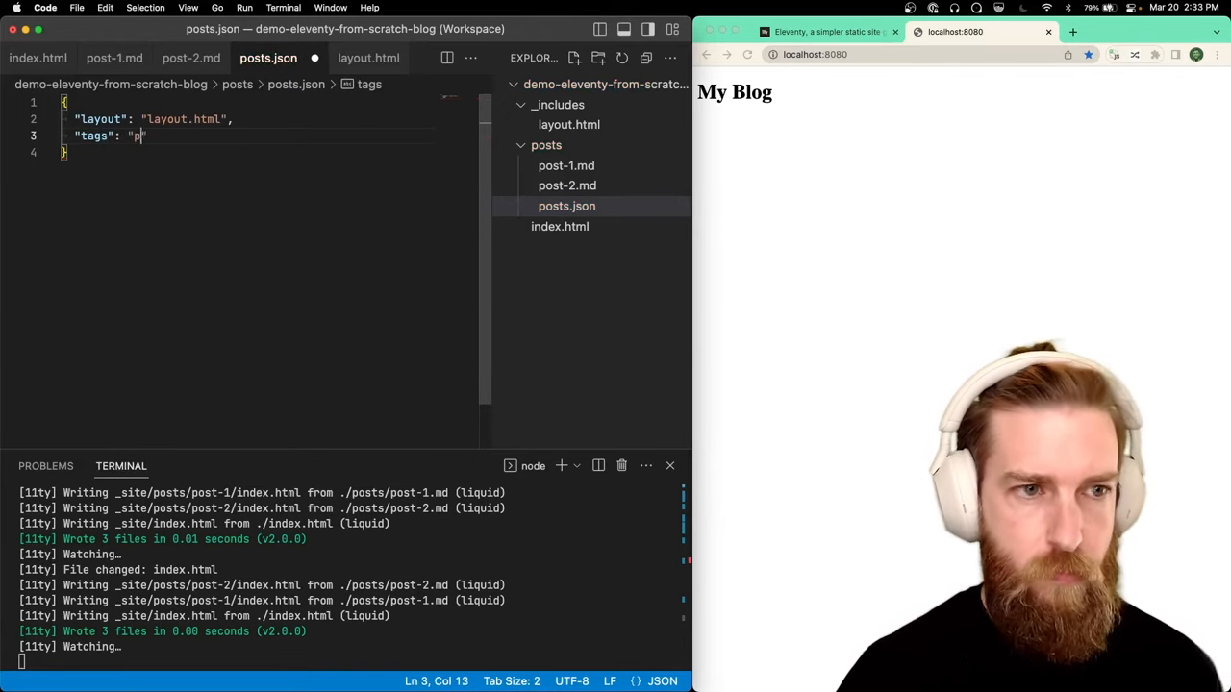
pyautogui.write('ost')
pyautogui.write('{% for ')
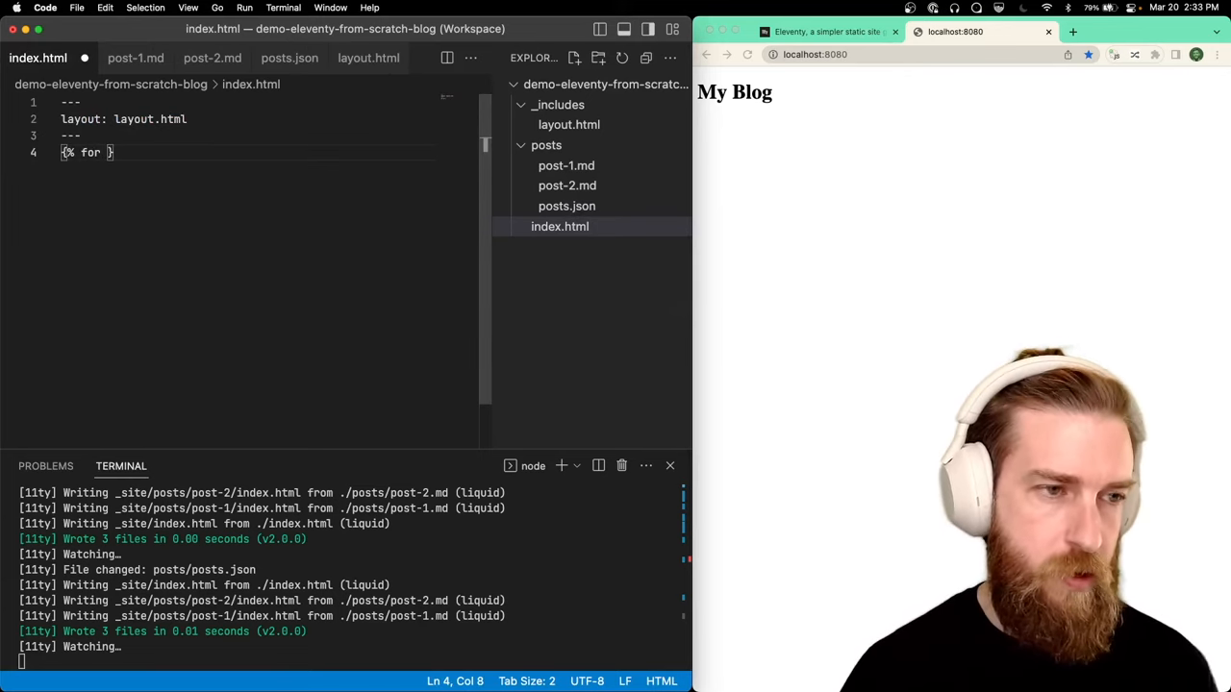
# Loop over collections.post in index.html, outputting each post.data.title in an h2
pyautogui.write('post in collection')
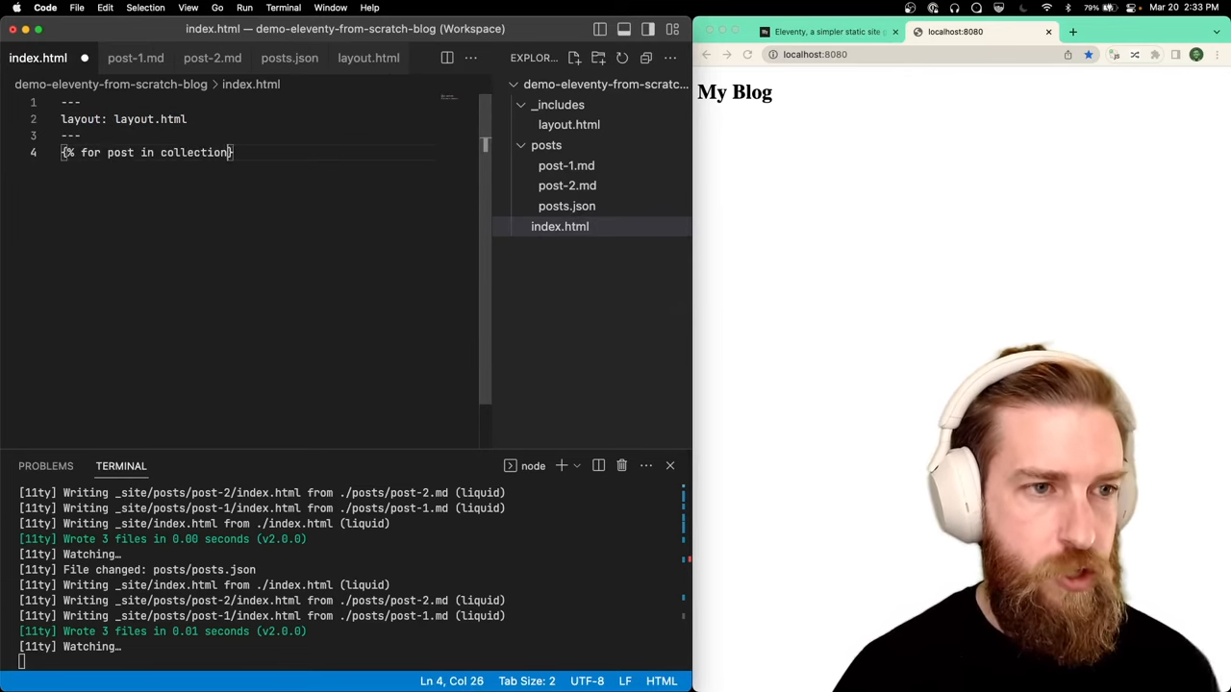
pyautogui.write('s.post %}')
pyautogui.click(246, 186)
pyautogui.write('{% endfor %')
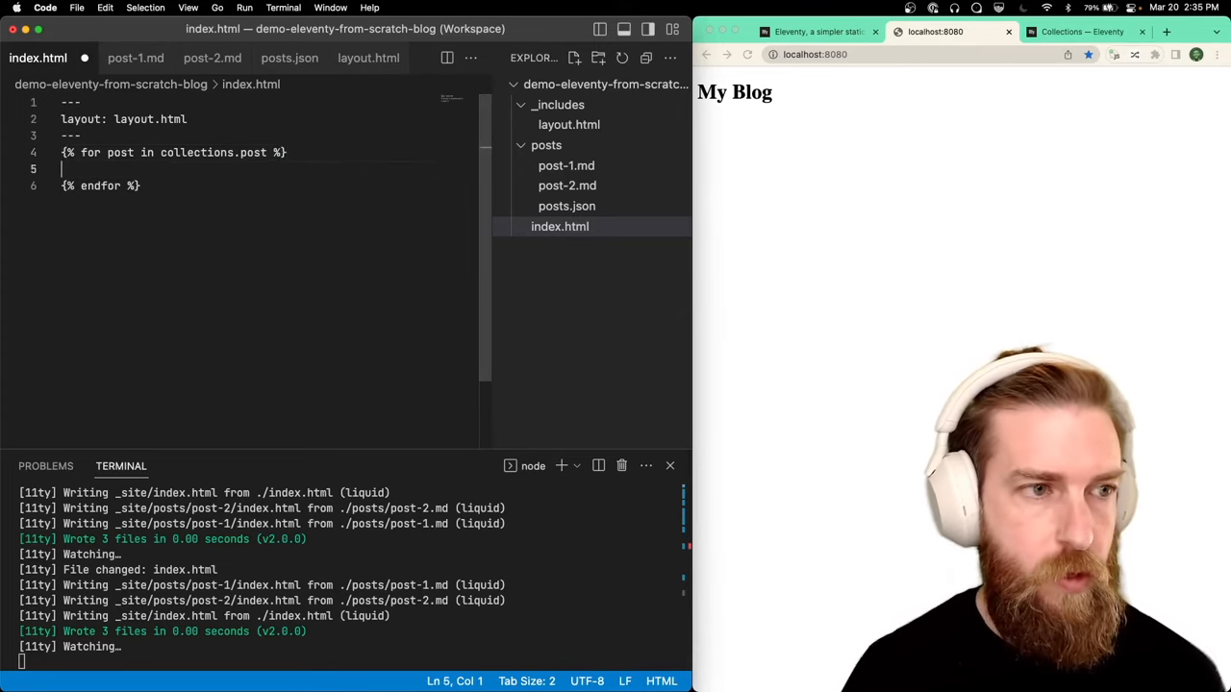
pyautogui.write('<h2>')
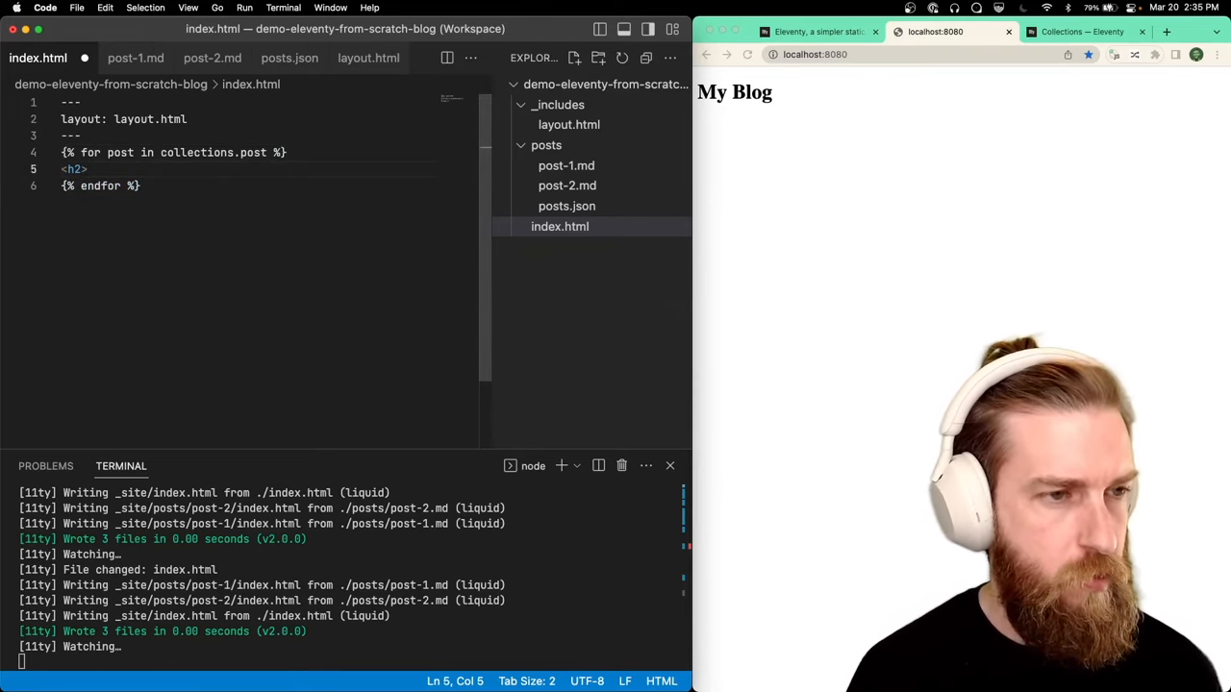
pyautogui.write('{{ post}}')
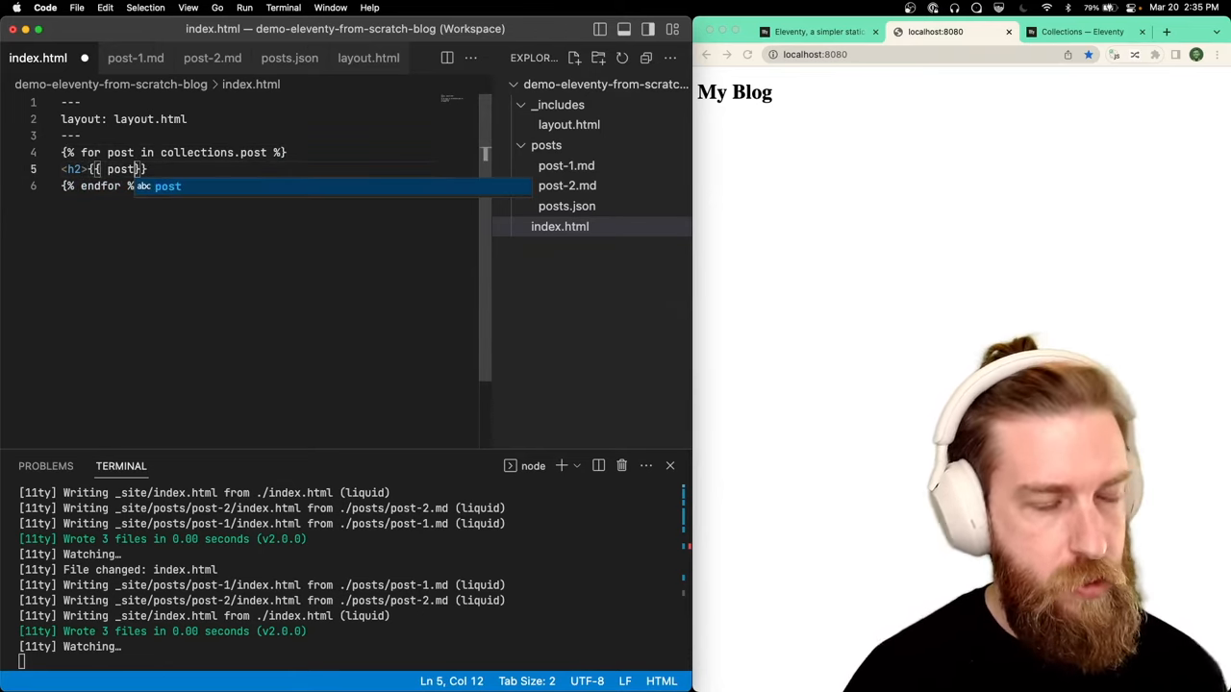
pyautogui.write('.data.title')
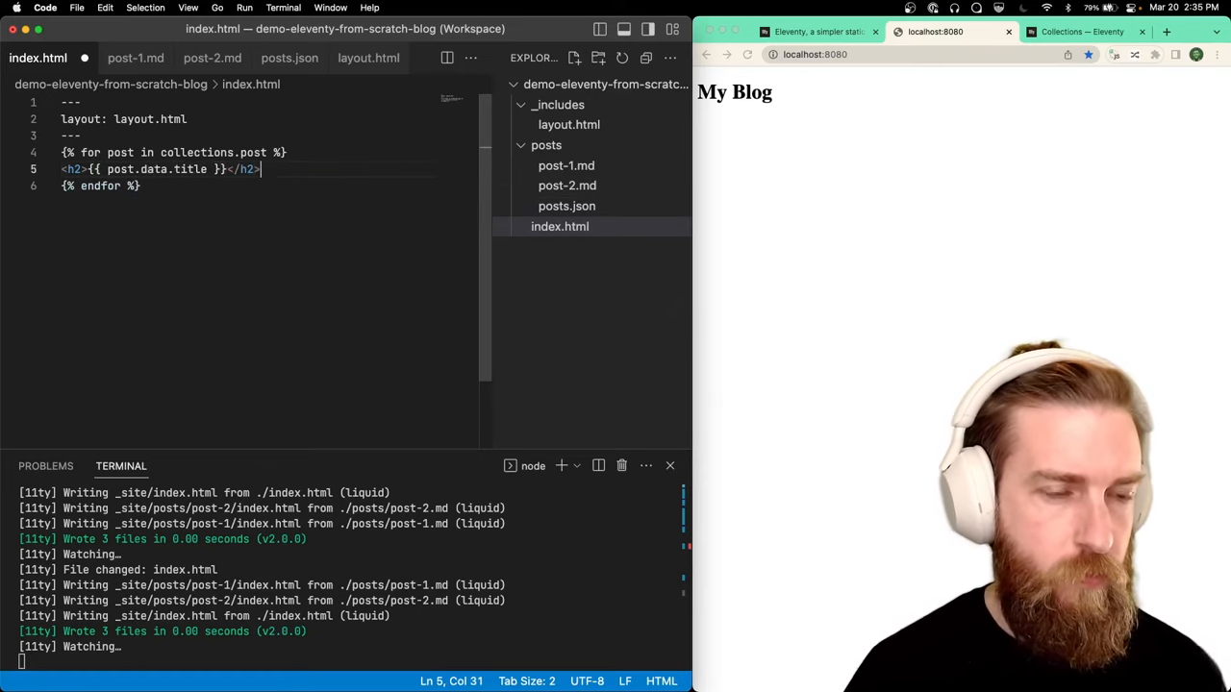
# Add filler body text to the posts and <p>{{ post.content }}</p> inside the homepage loop
pyautogui.click(565, 166)
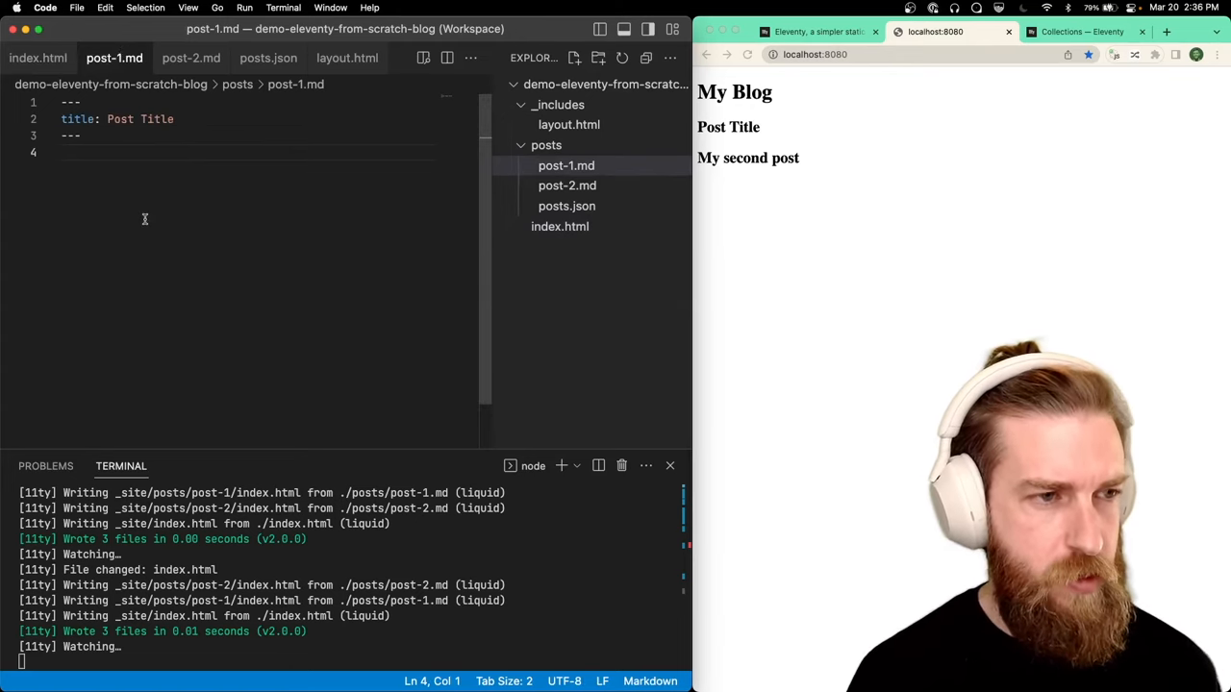
pyautogui.click(190, 58)
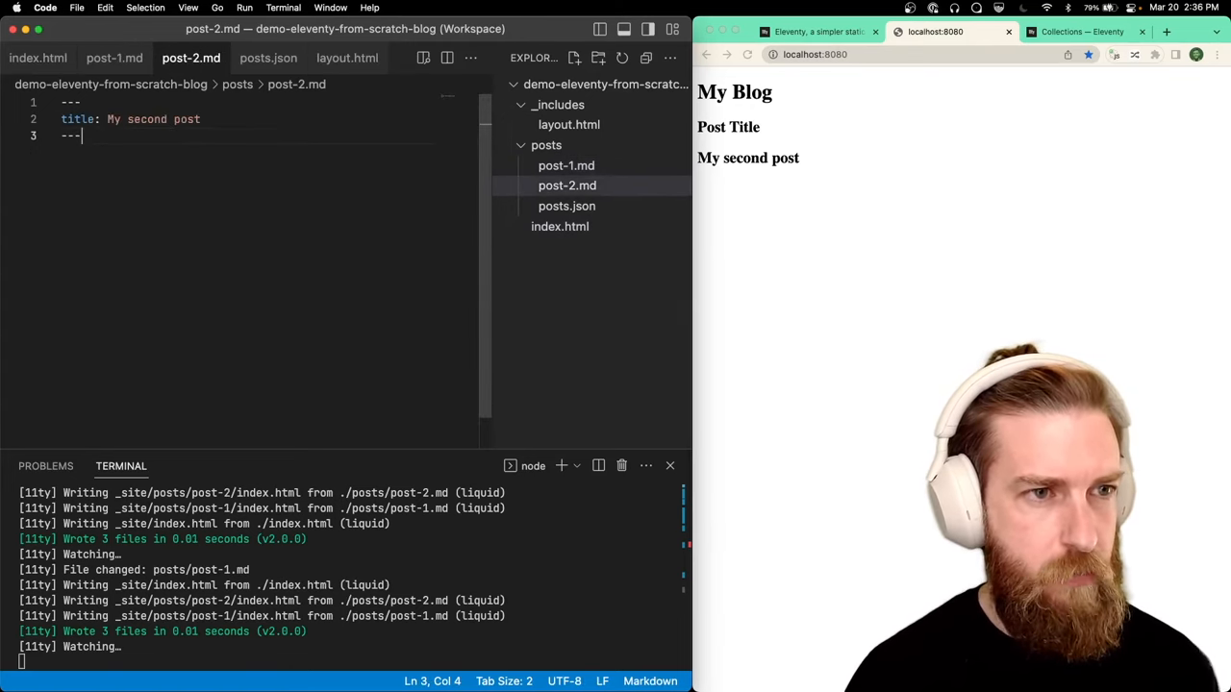
pyautogui.write('sadl')
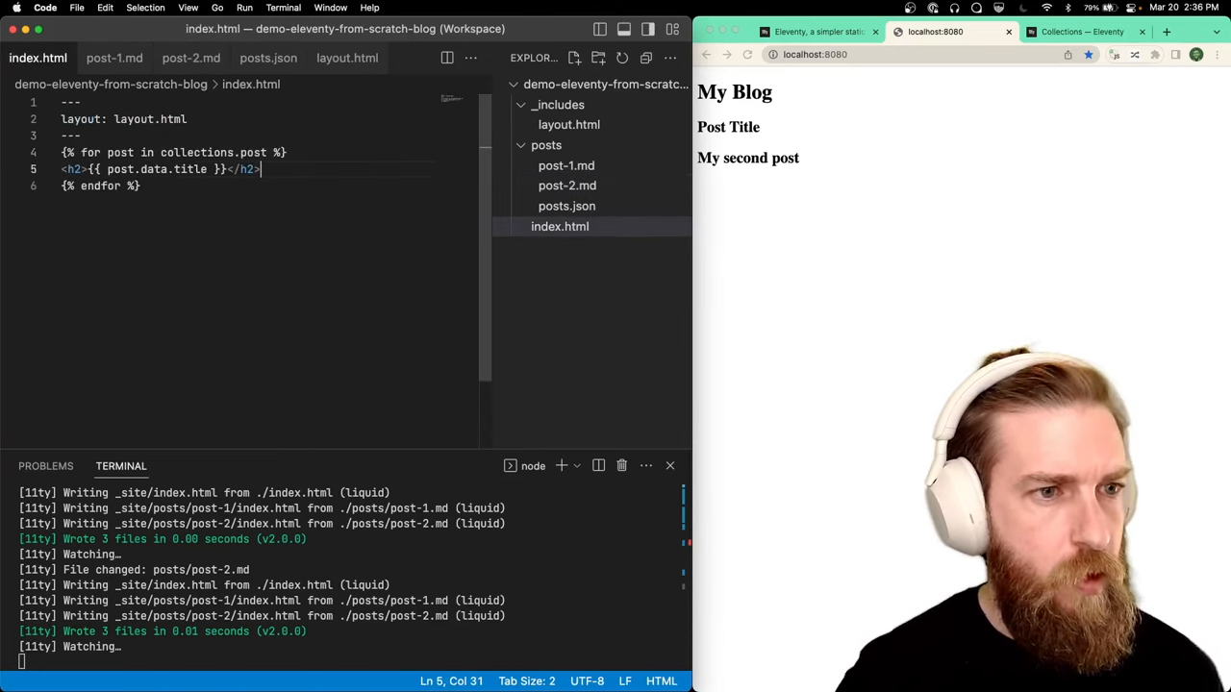
pyautogui.write('<p>')
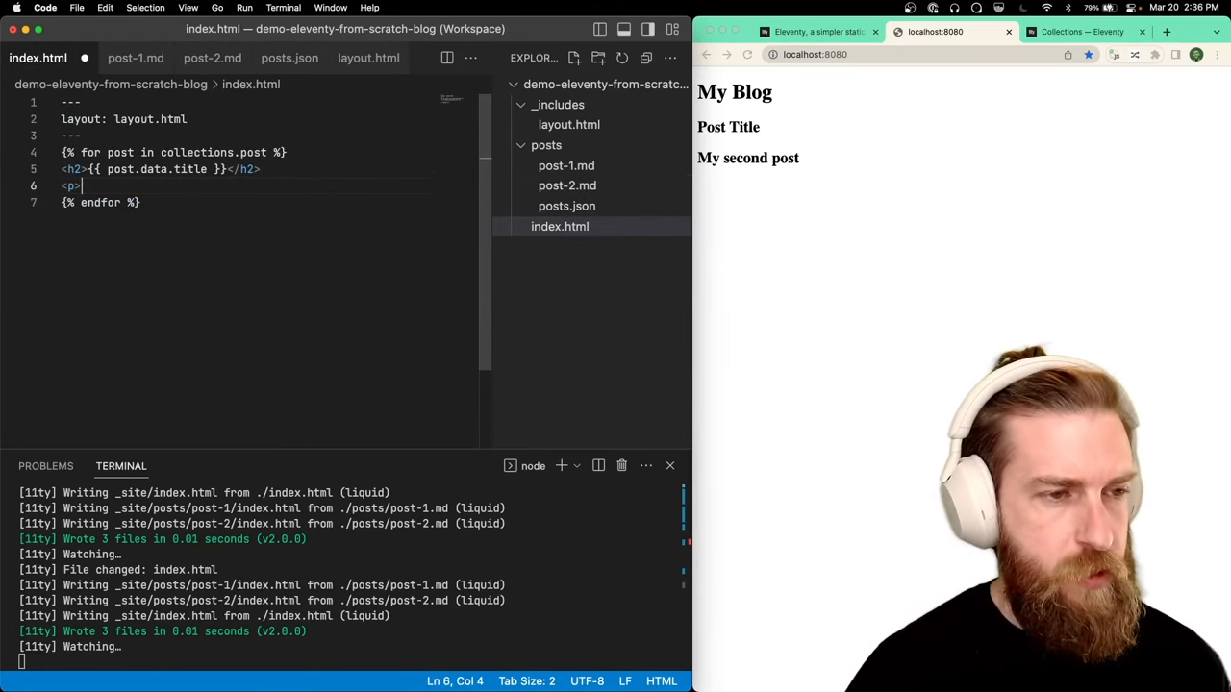
pyautogui.write('{{ post.content}}')
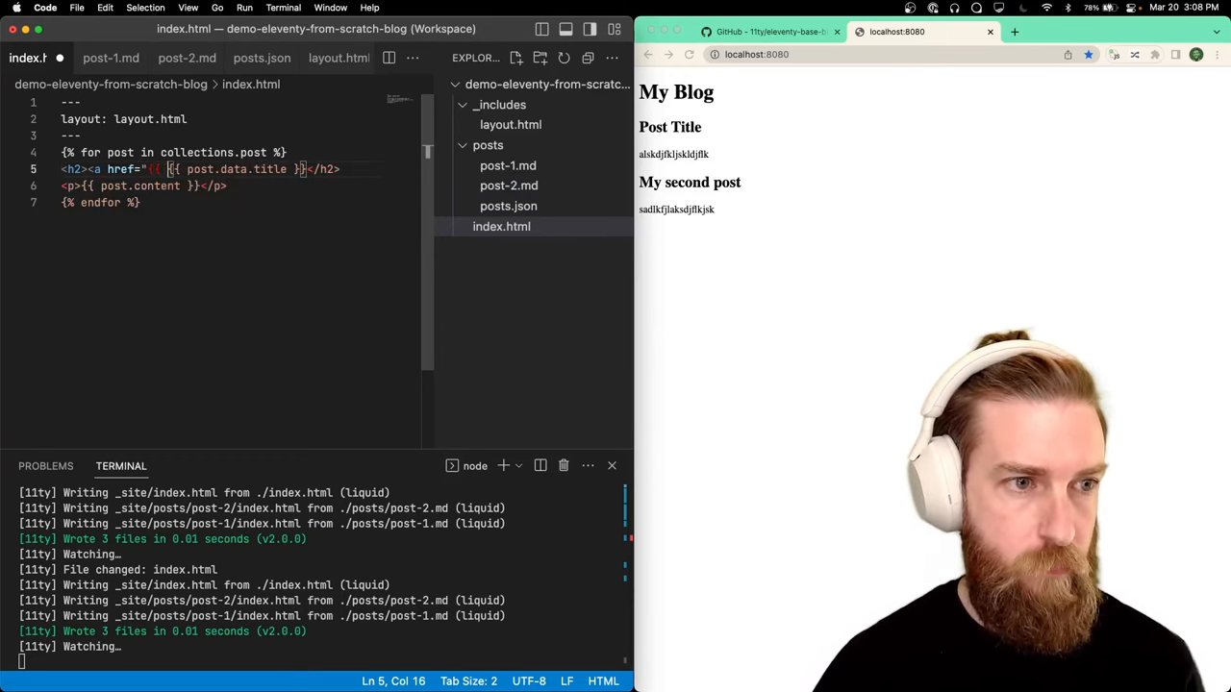
# Type {{ post.url }} as the link address for each post title in index.html
pyautogui.write('{{ post.url }}')
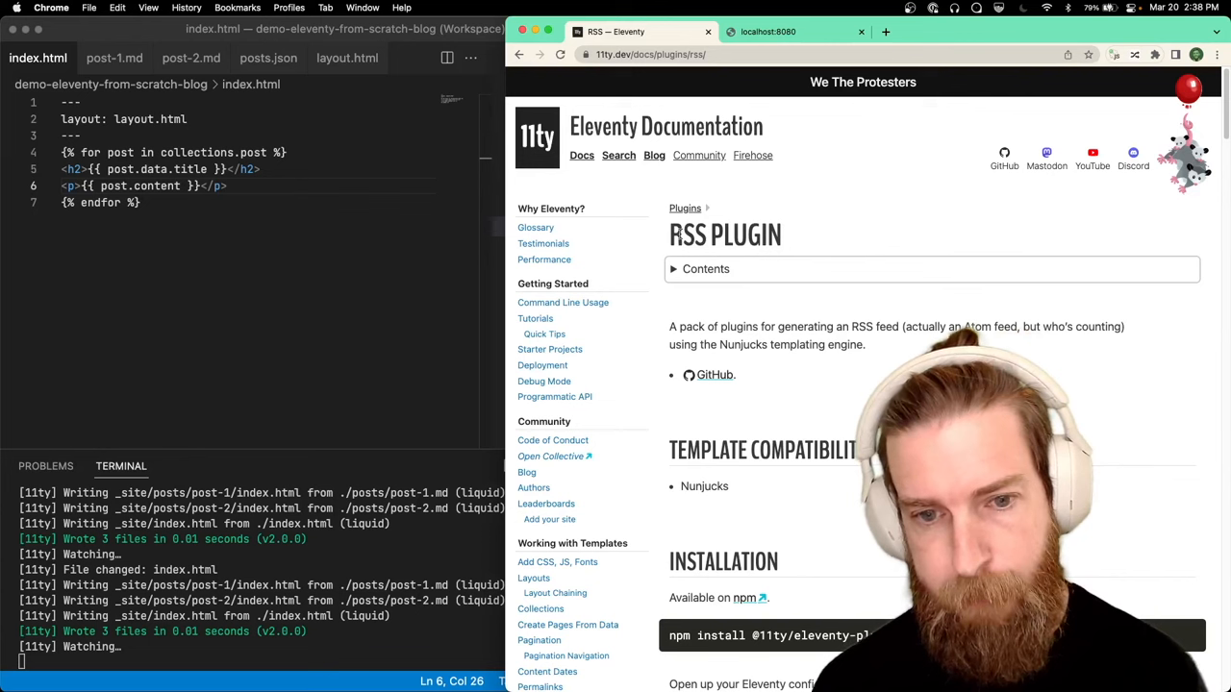
# Go from the Eleventy Tutorials page to the eleventy-base-blog repository and scroll to its README
pyautogui.click(535, 322)
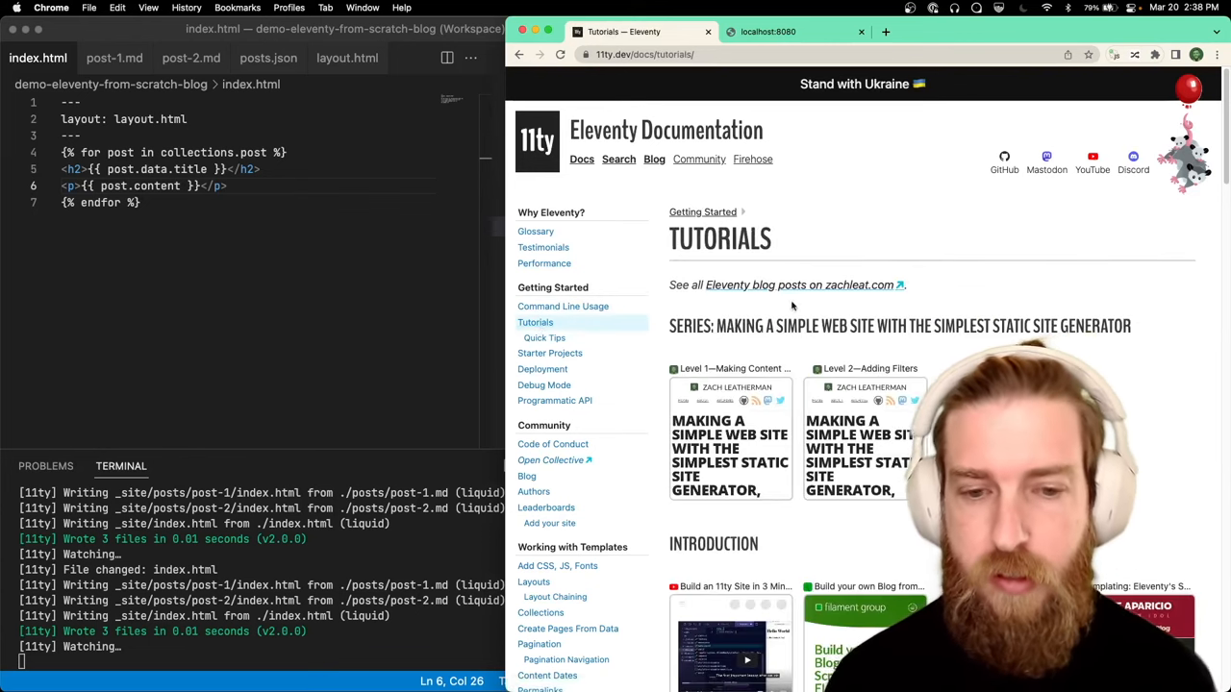
pyautogui.scroll(-3)
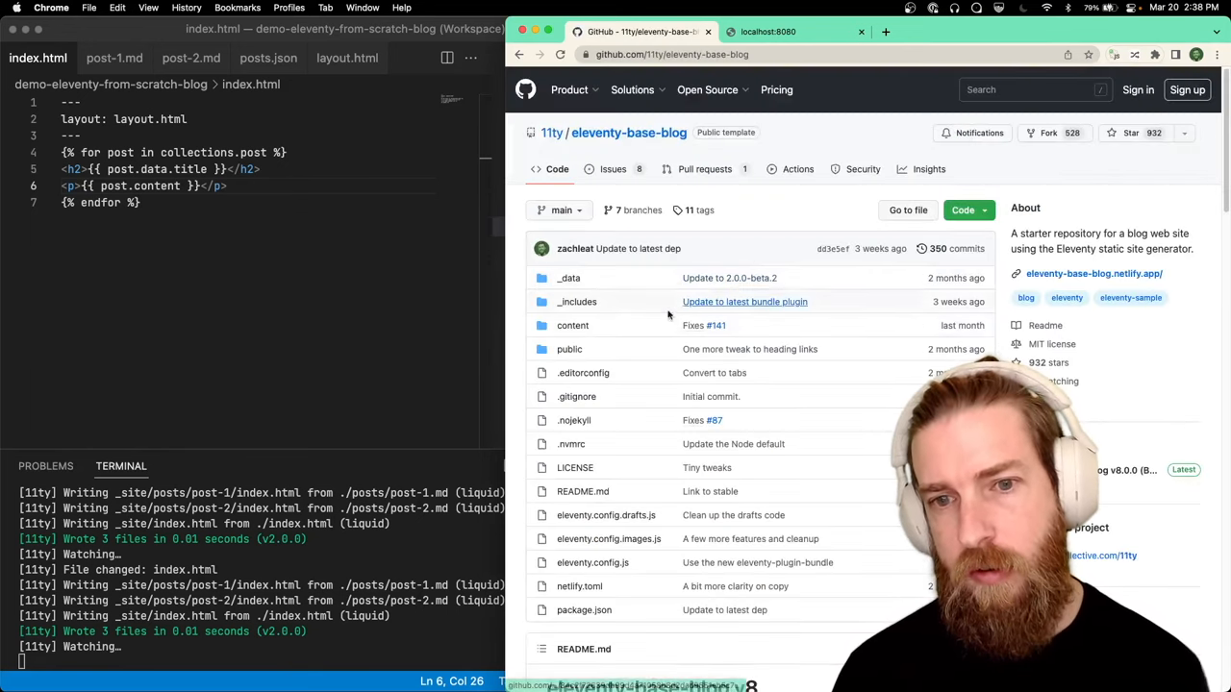
pyautogui.scroll(-3)
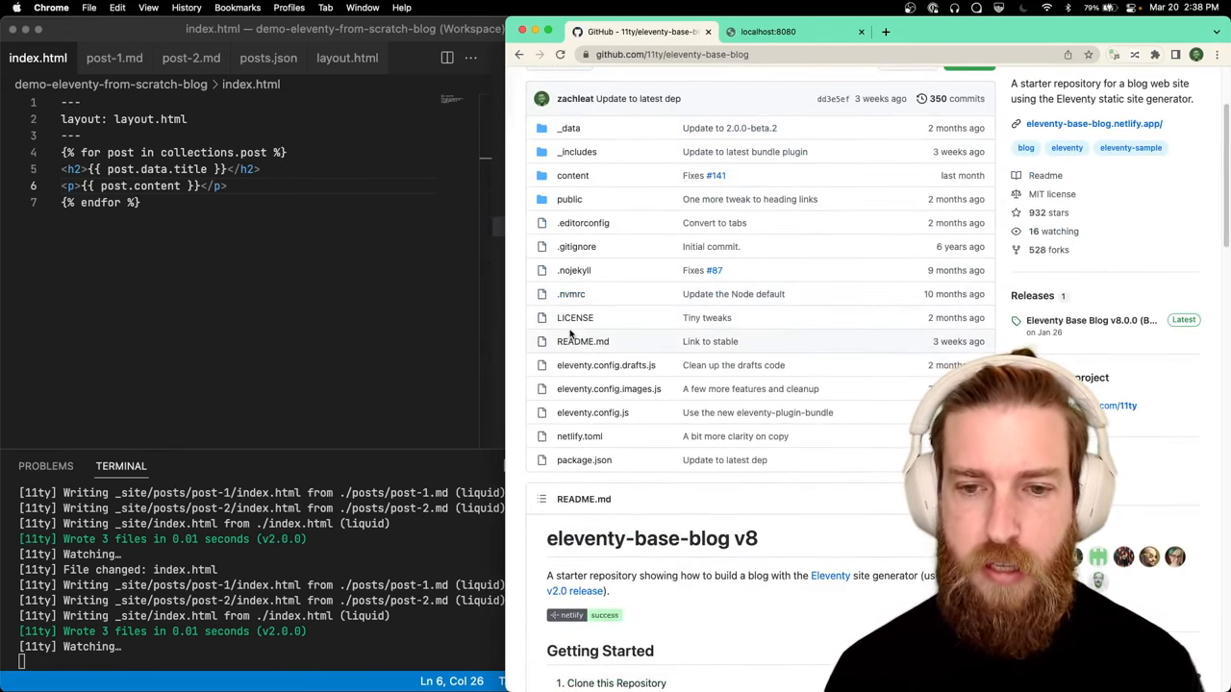